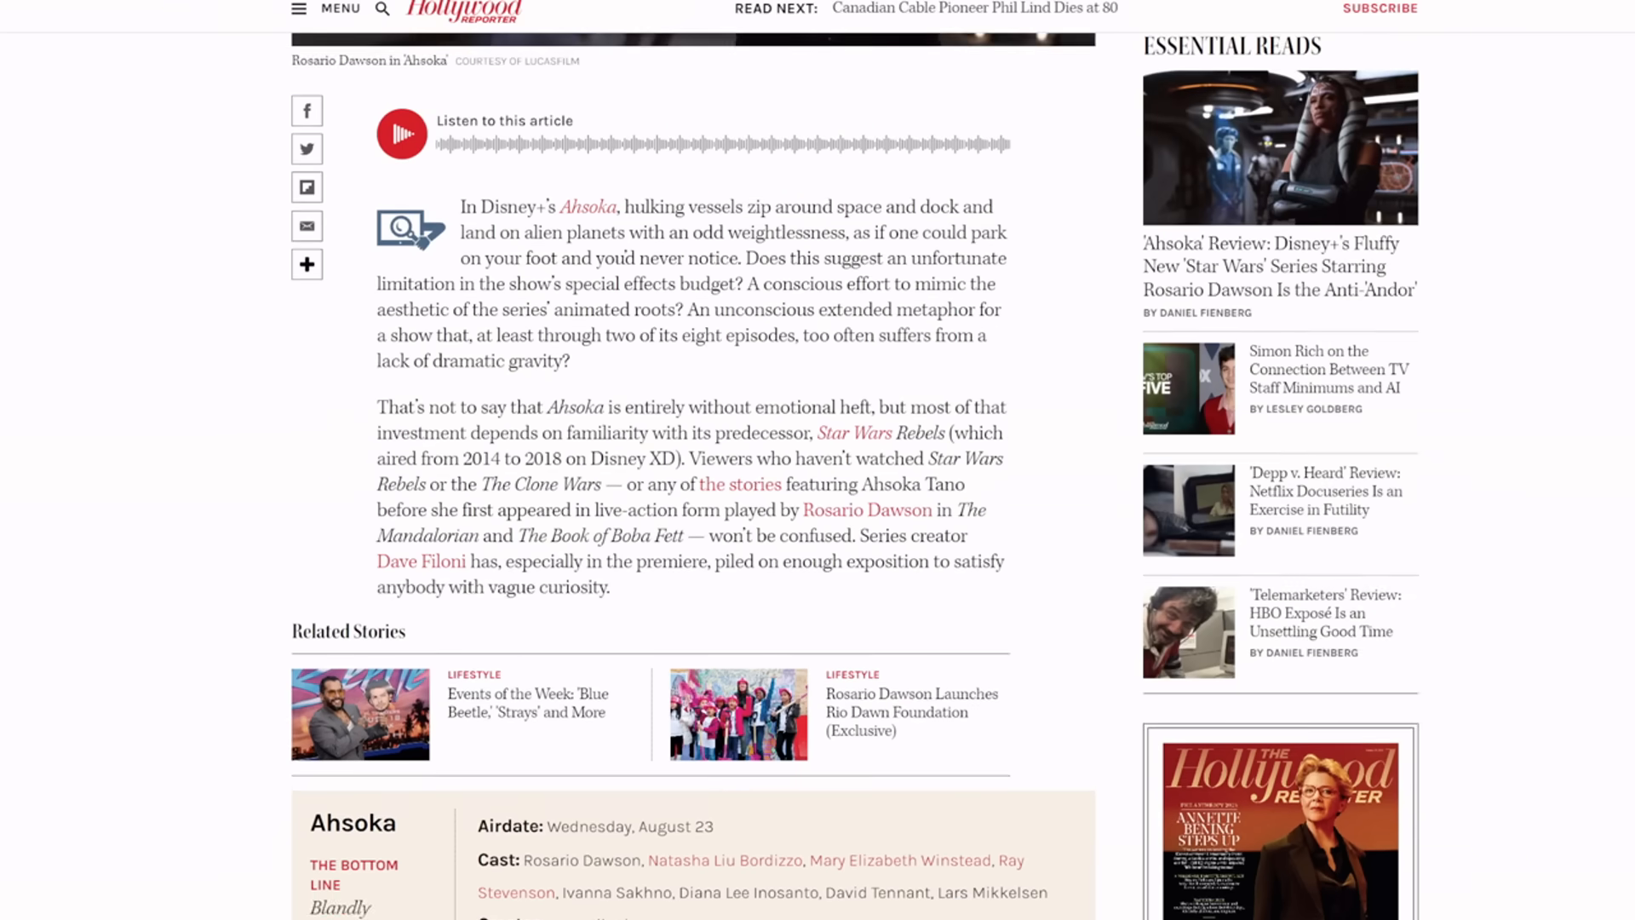
- Scroll through The Independent's two-star Ahsoka review before heading to Rotten Tomatoes
{"action": "scroll", "scroll_direction": "up", "scroll_amount": 3}
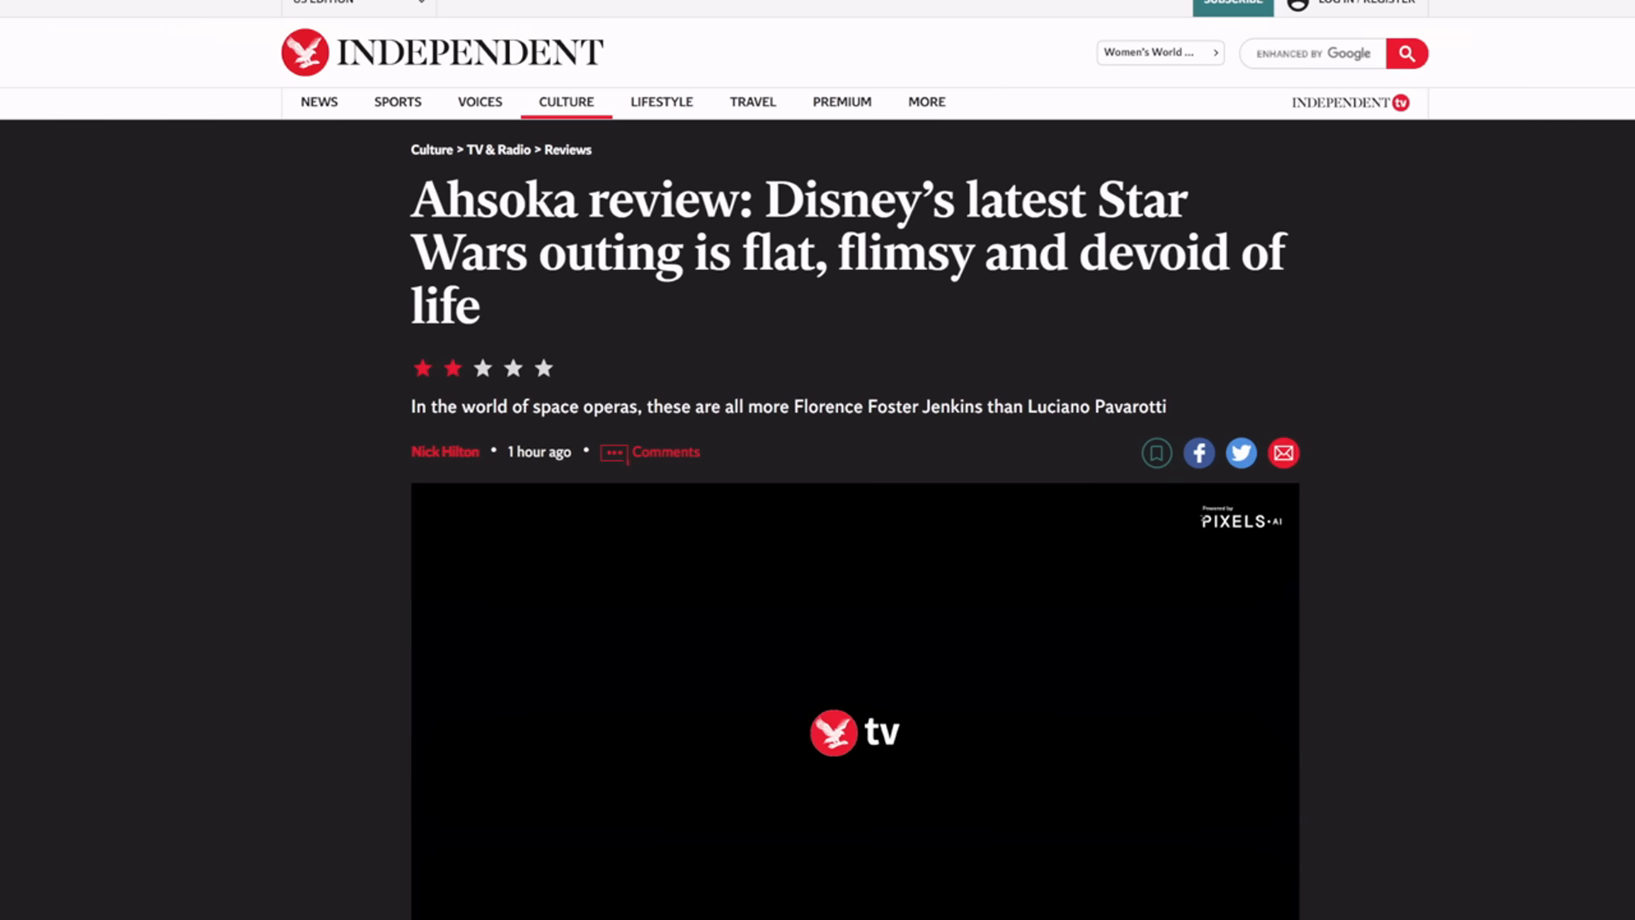
{"action": "scroll", "scroll_direction": "down", "scroll_amount": 3}
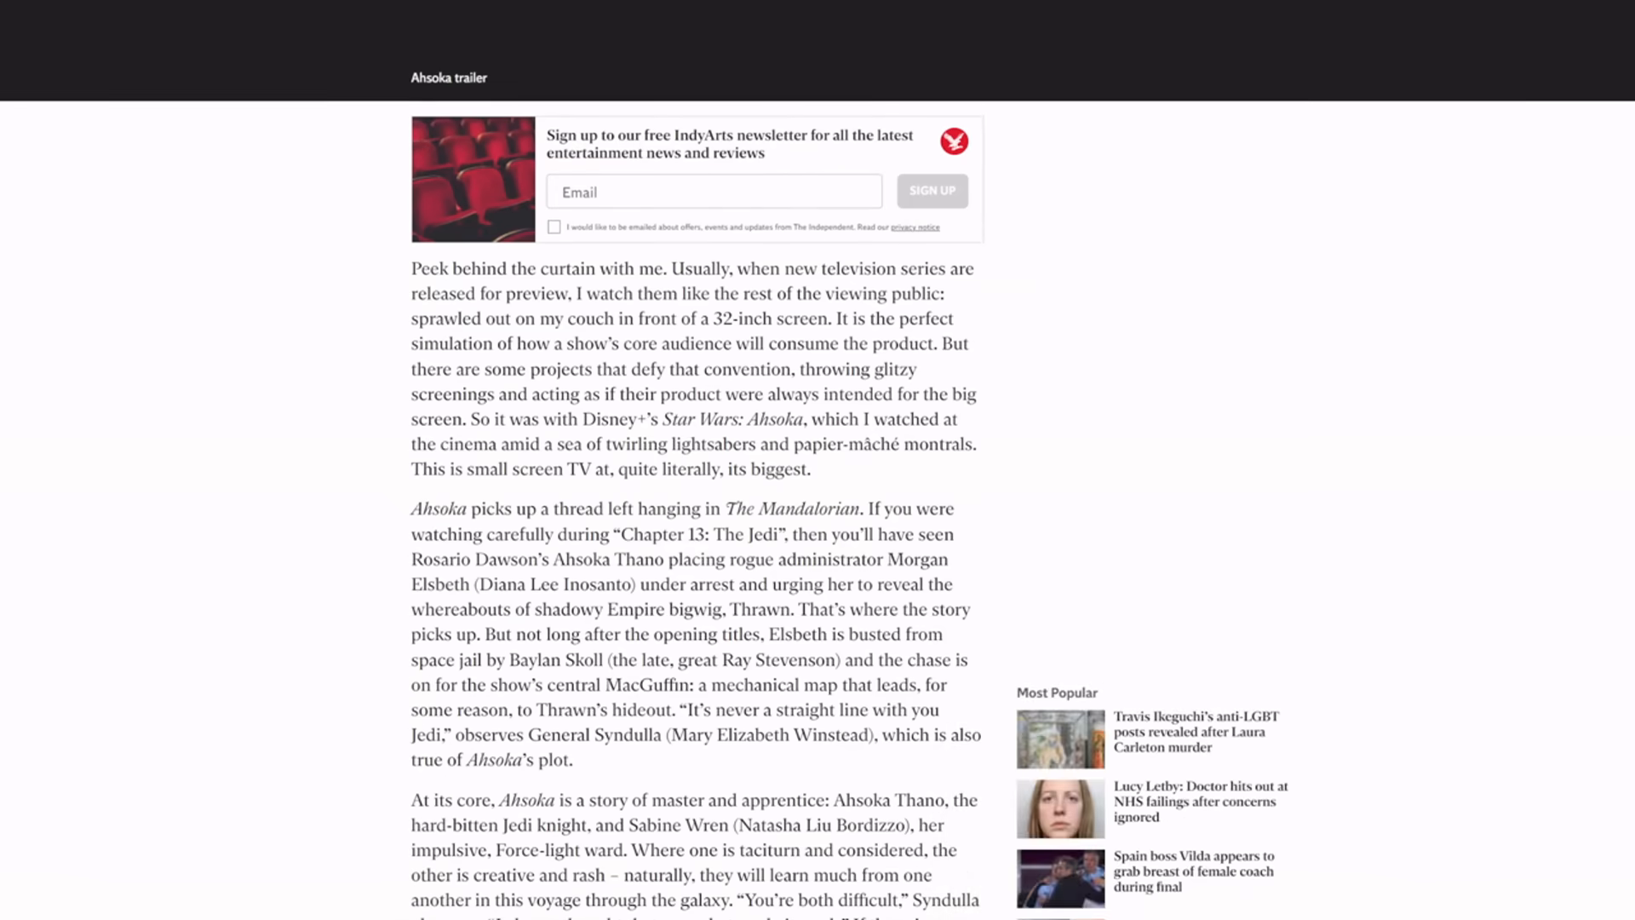
{"action": "scroll", "scroll_direction": "down", "scroll_amount": 3}
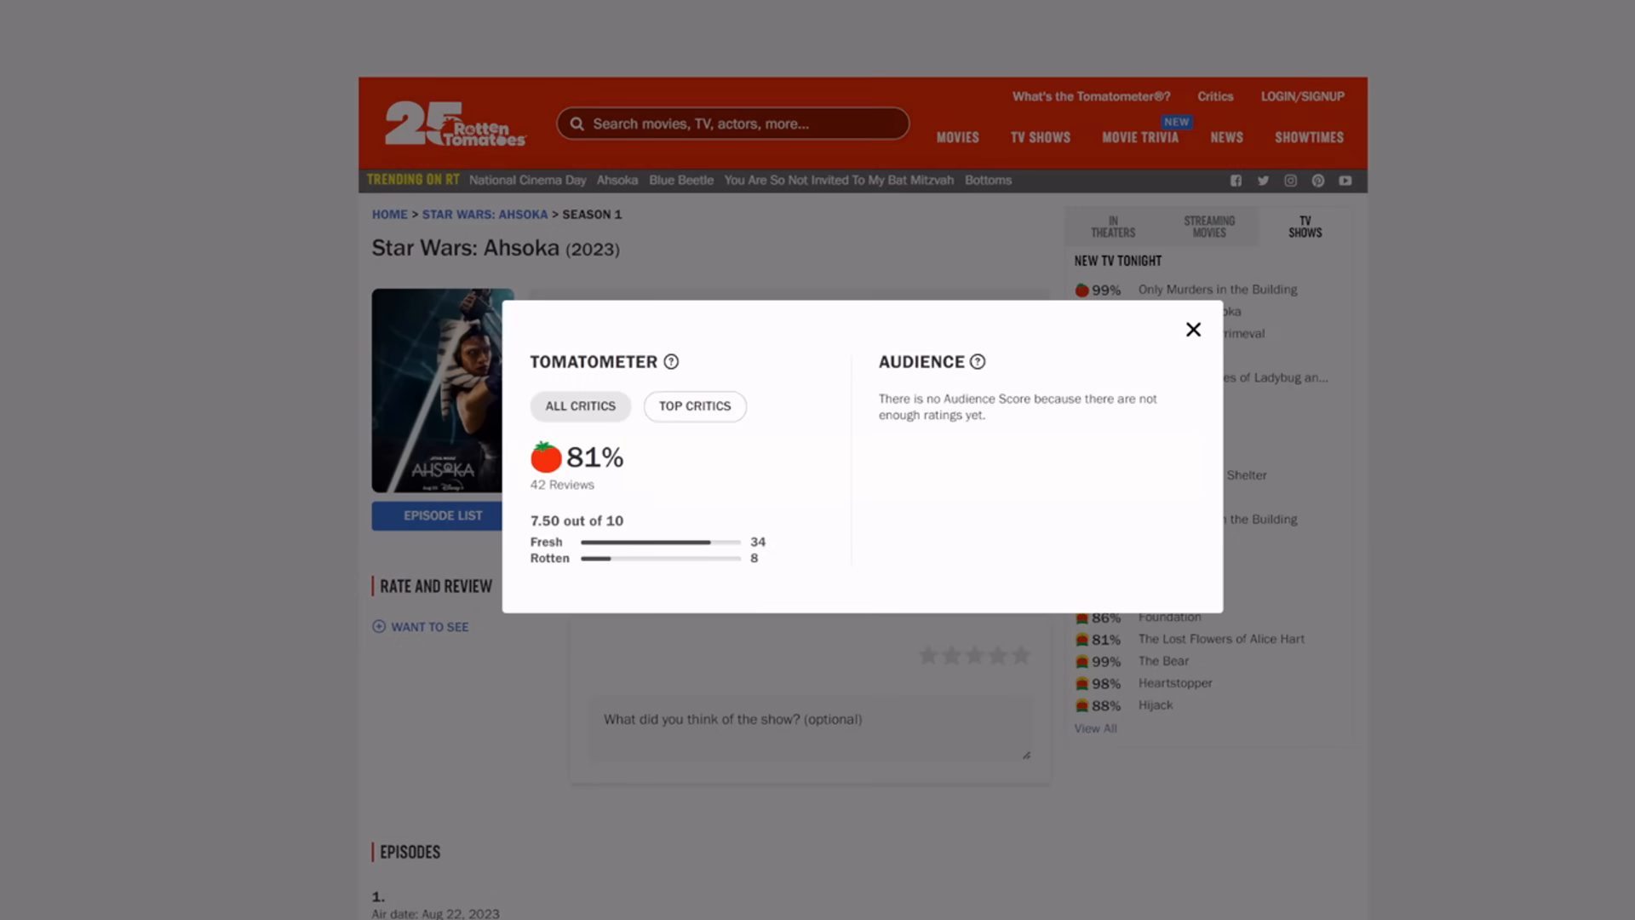
- Compare top critics (71%, 14 reviews) with all critics (81%, 42 reviews), then close the popup
{"action": "left_click", "coordinate": [693, 405]}
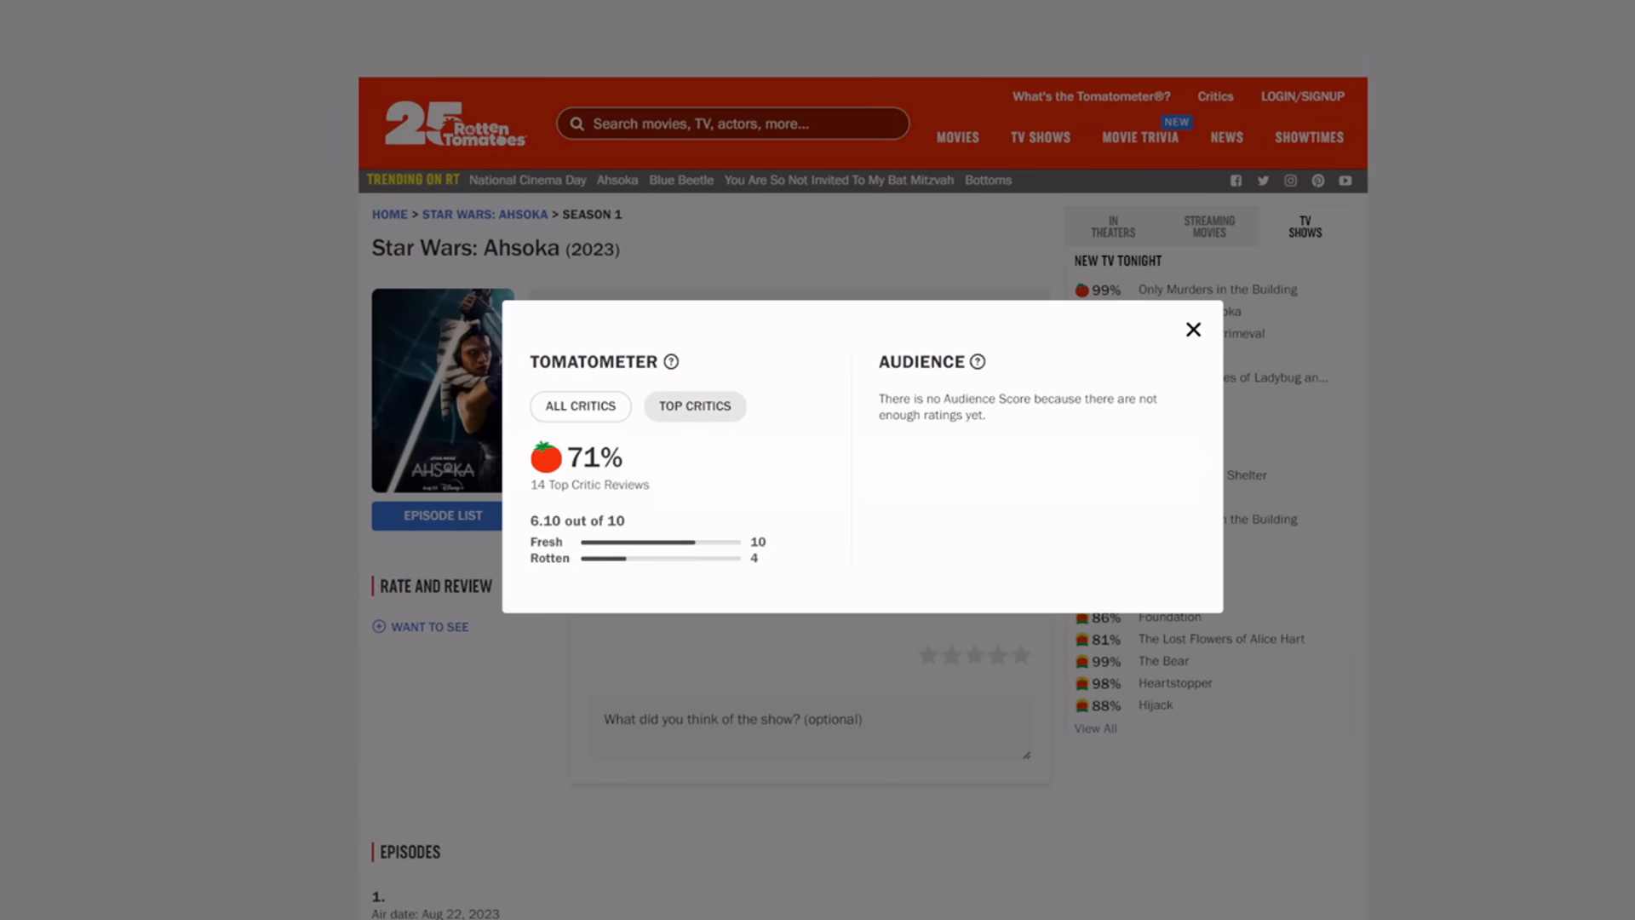
{"action": "left_click", "coordinate": [580, 406]}
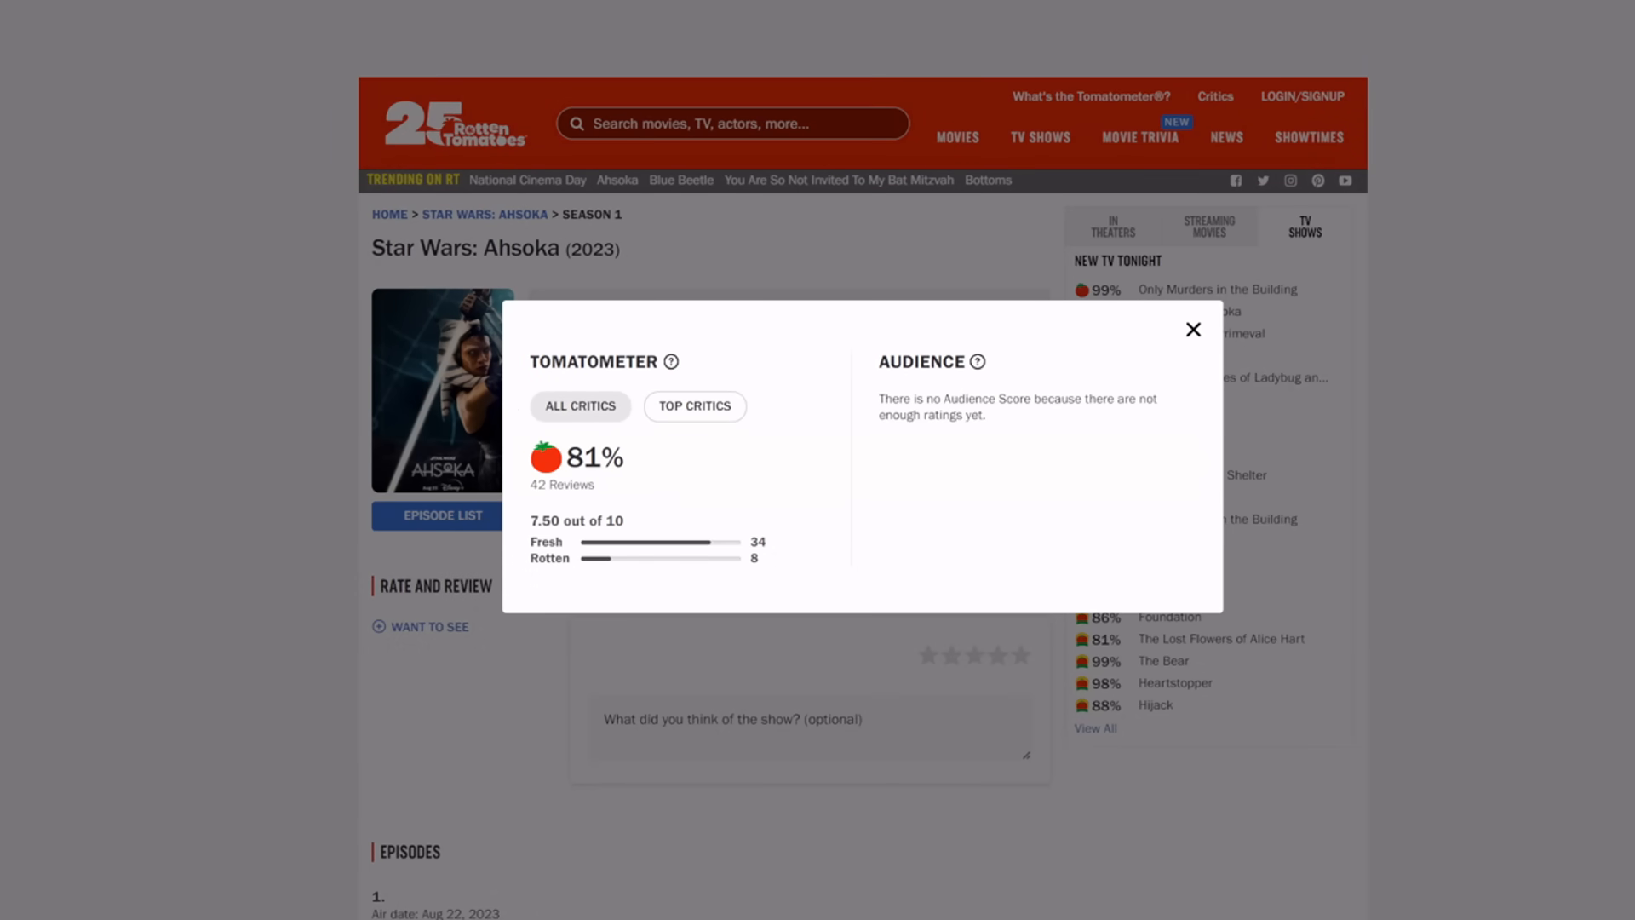
{"action": "left_click", "coordinate": [693, 405]}
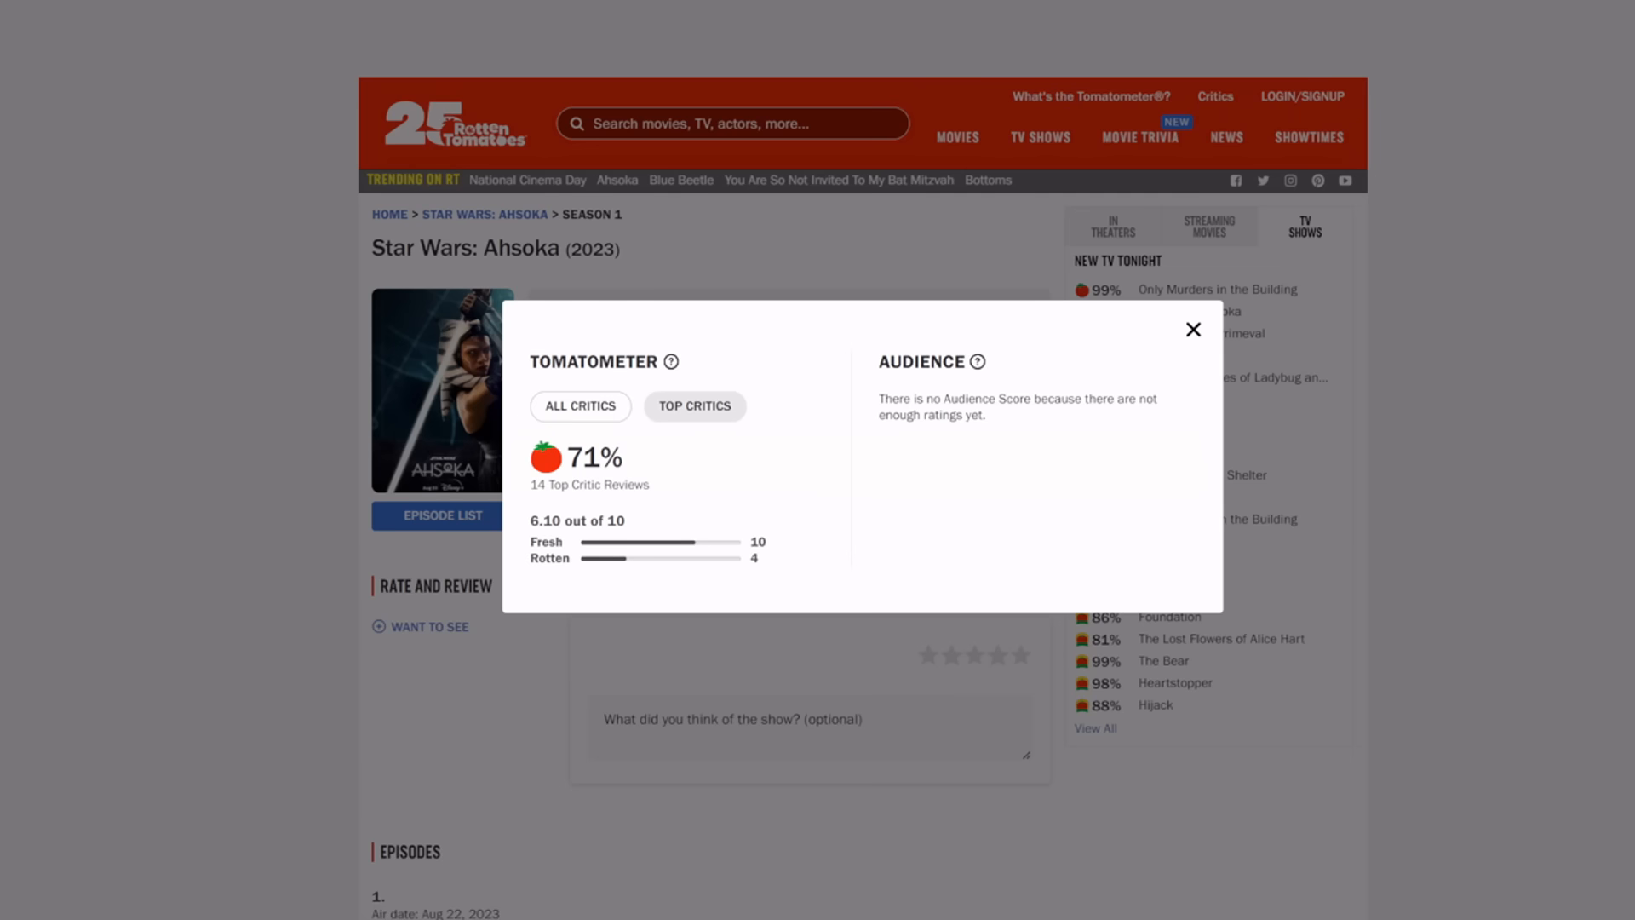
{"action": "left_click", "coordinate": [580, 405]}
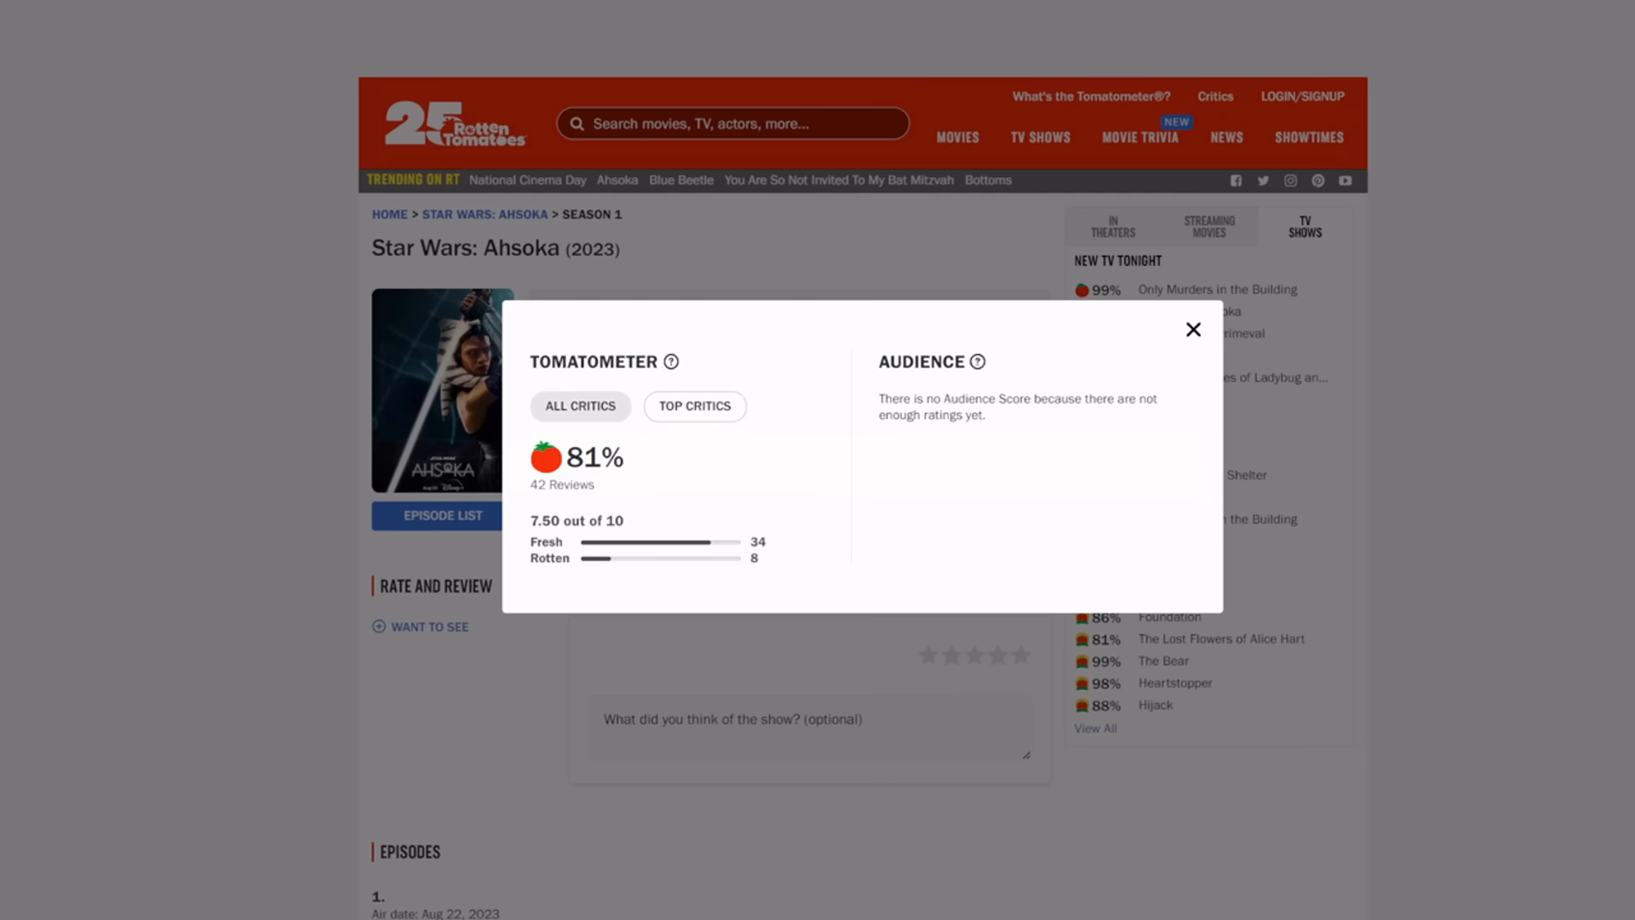
{"action": "left_click", "coordinate": [694, 405]}
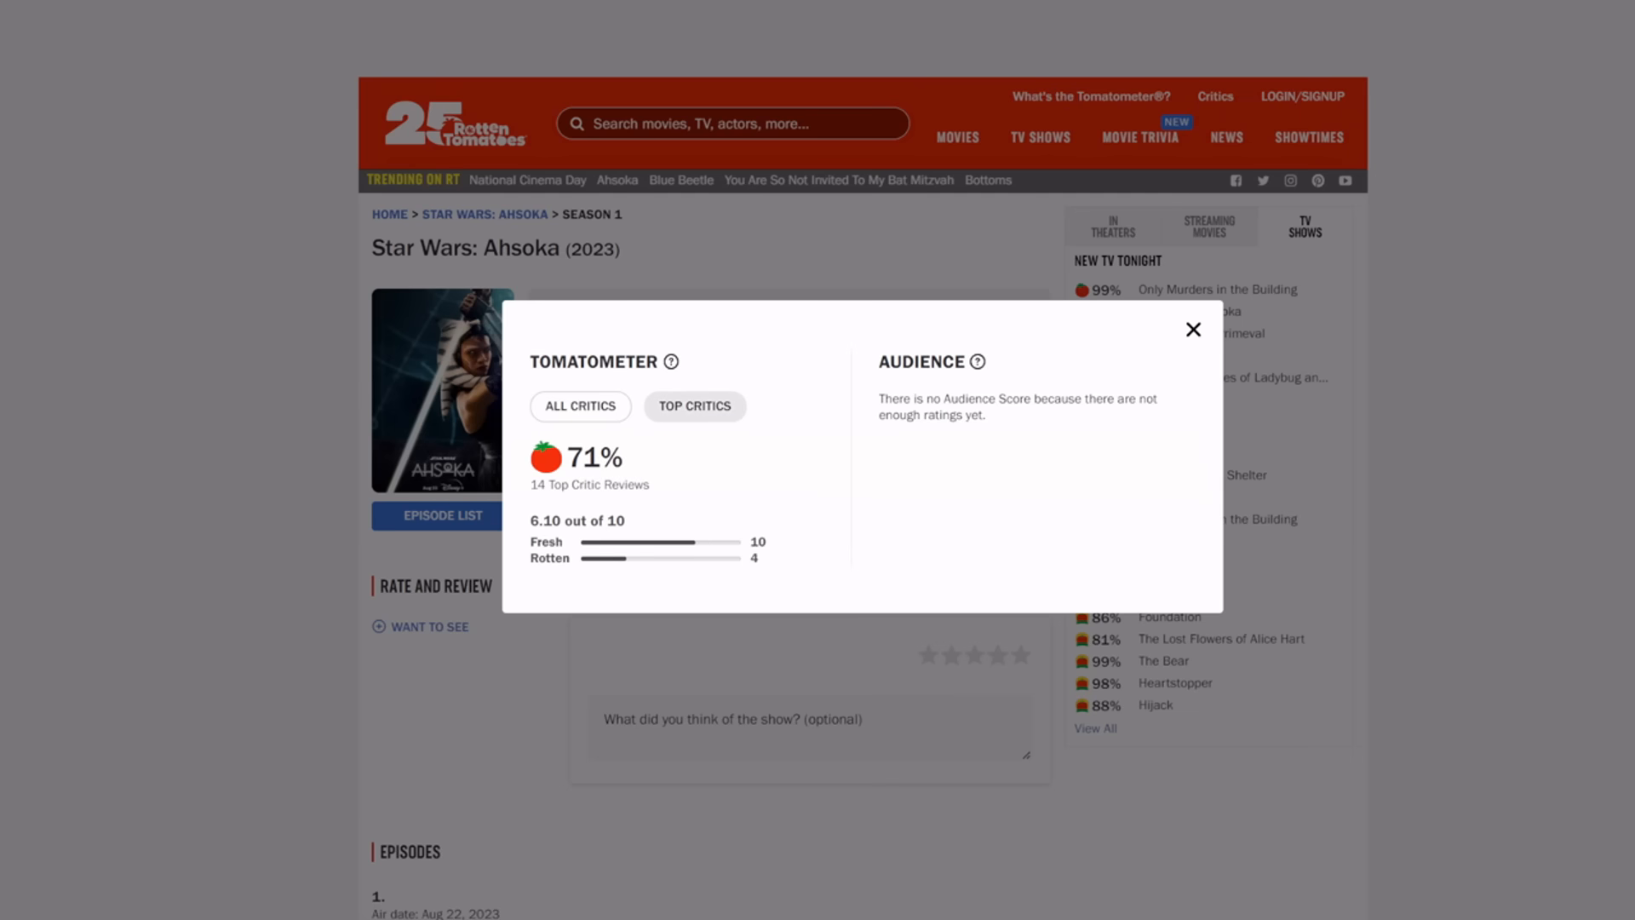
{"action": "left_click", "coordinate": [580, 405]}
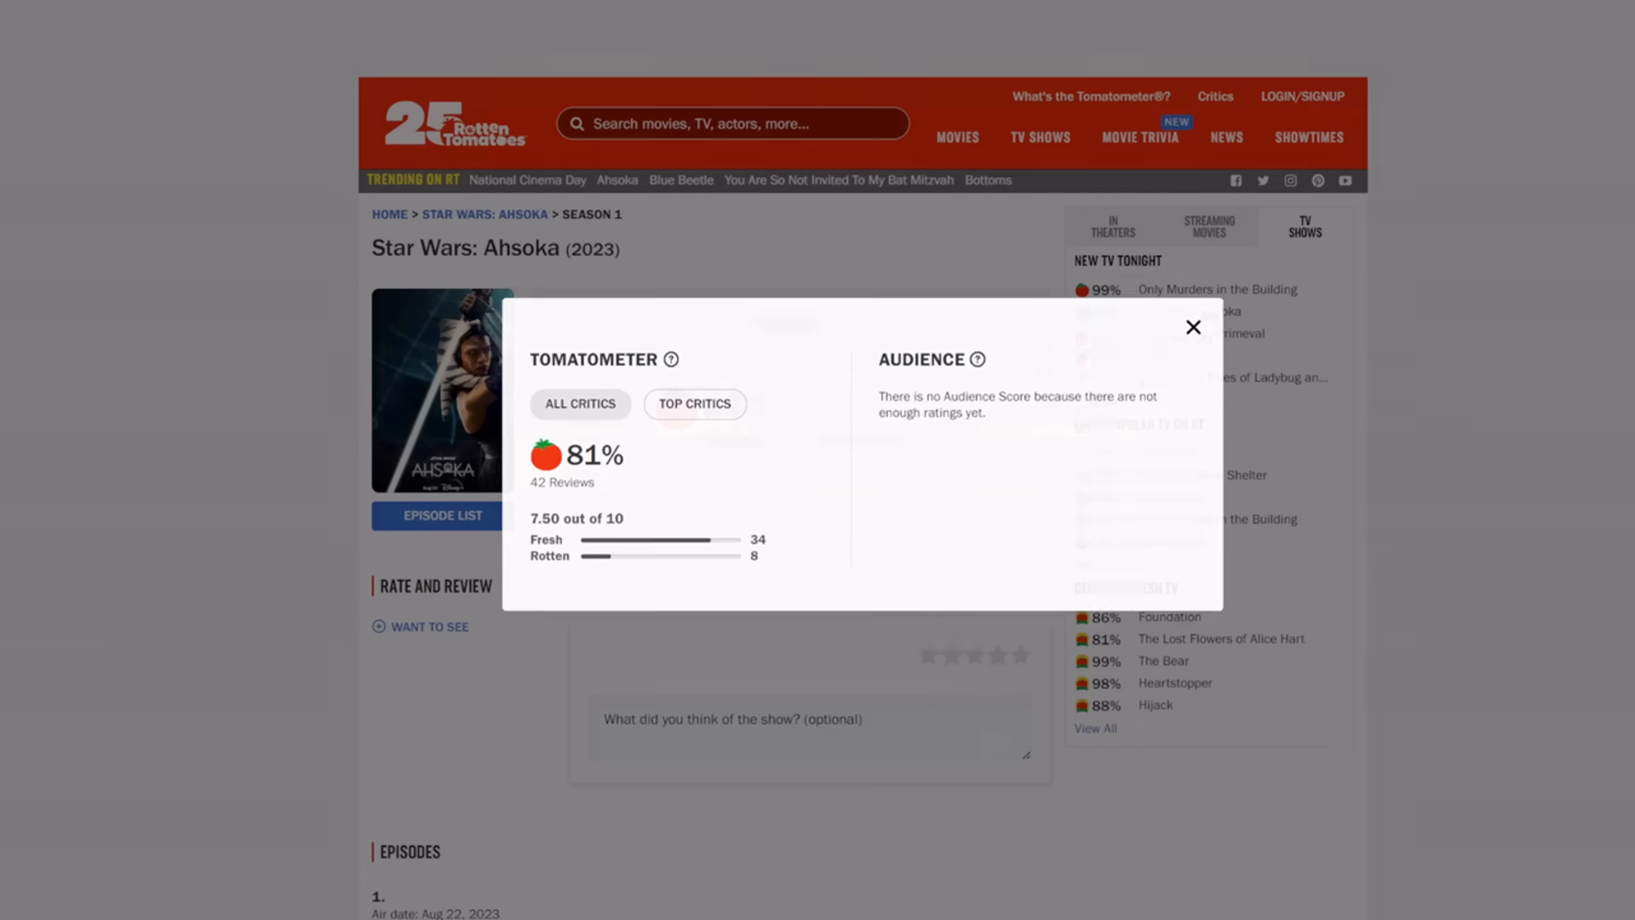
{"action": "left_click", "coordinate": [1193, 326]}
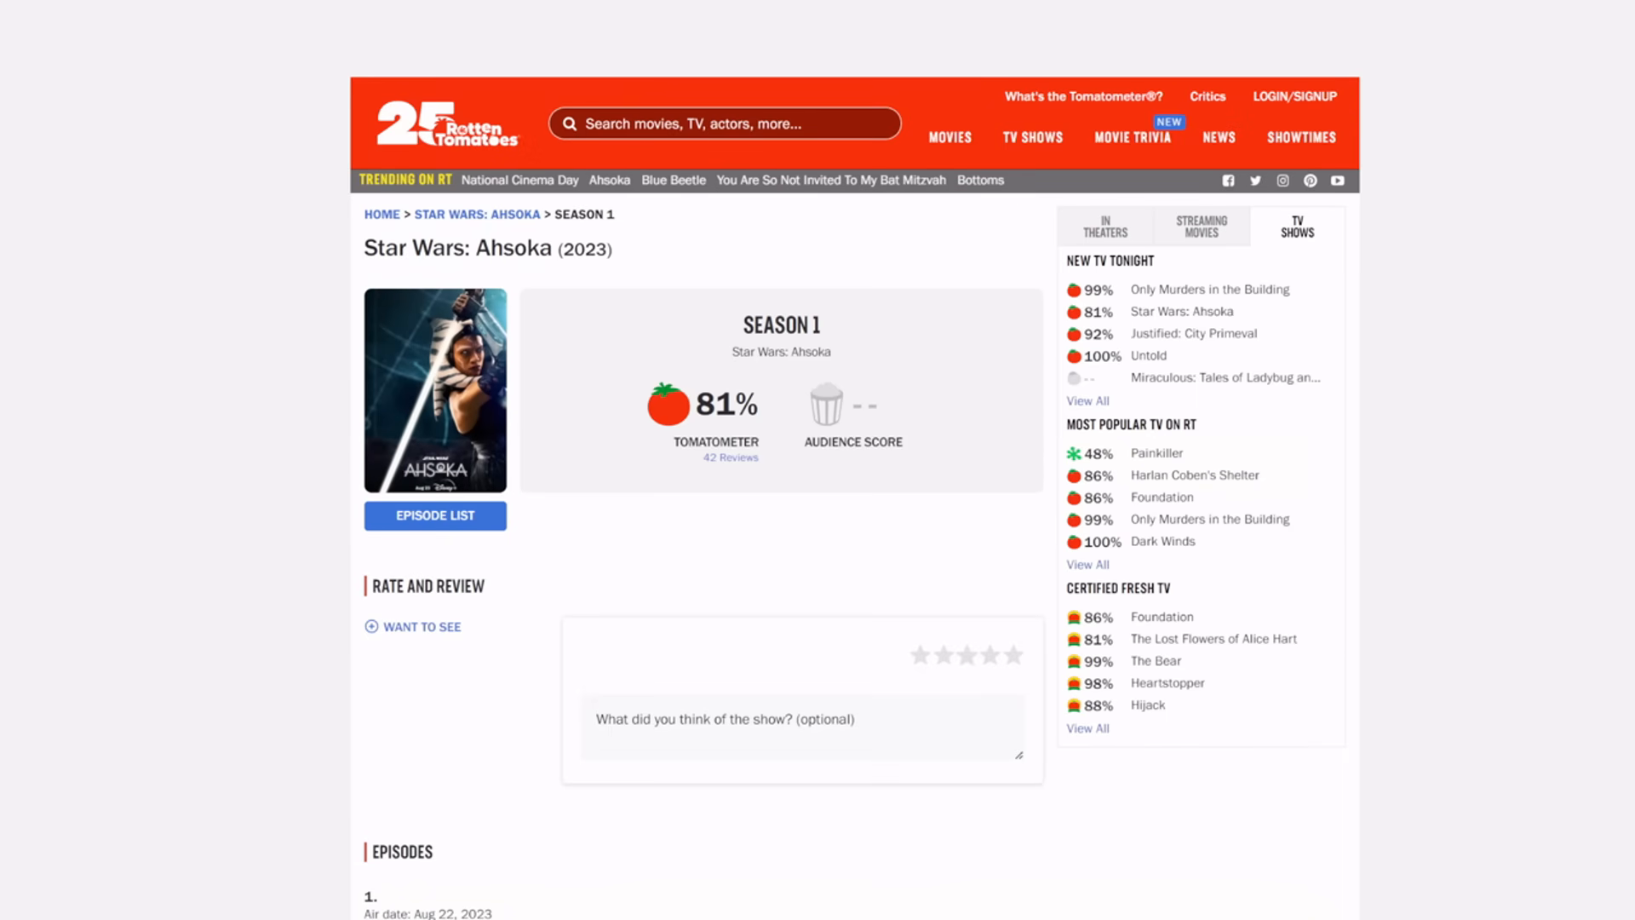
- Scroll down to the Season 1 critic reviews from io9, Geek Girl Riot and others
{"action": "scroll", "scroll_direction": "down", "scroll_amount": 3}
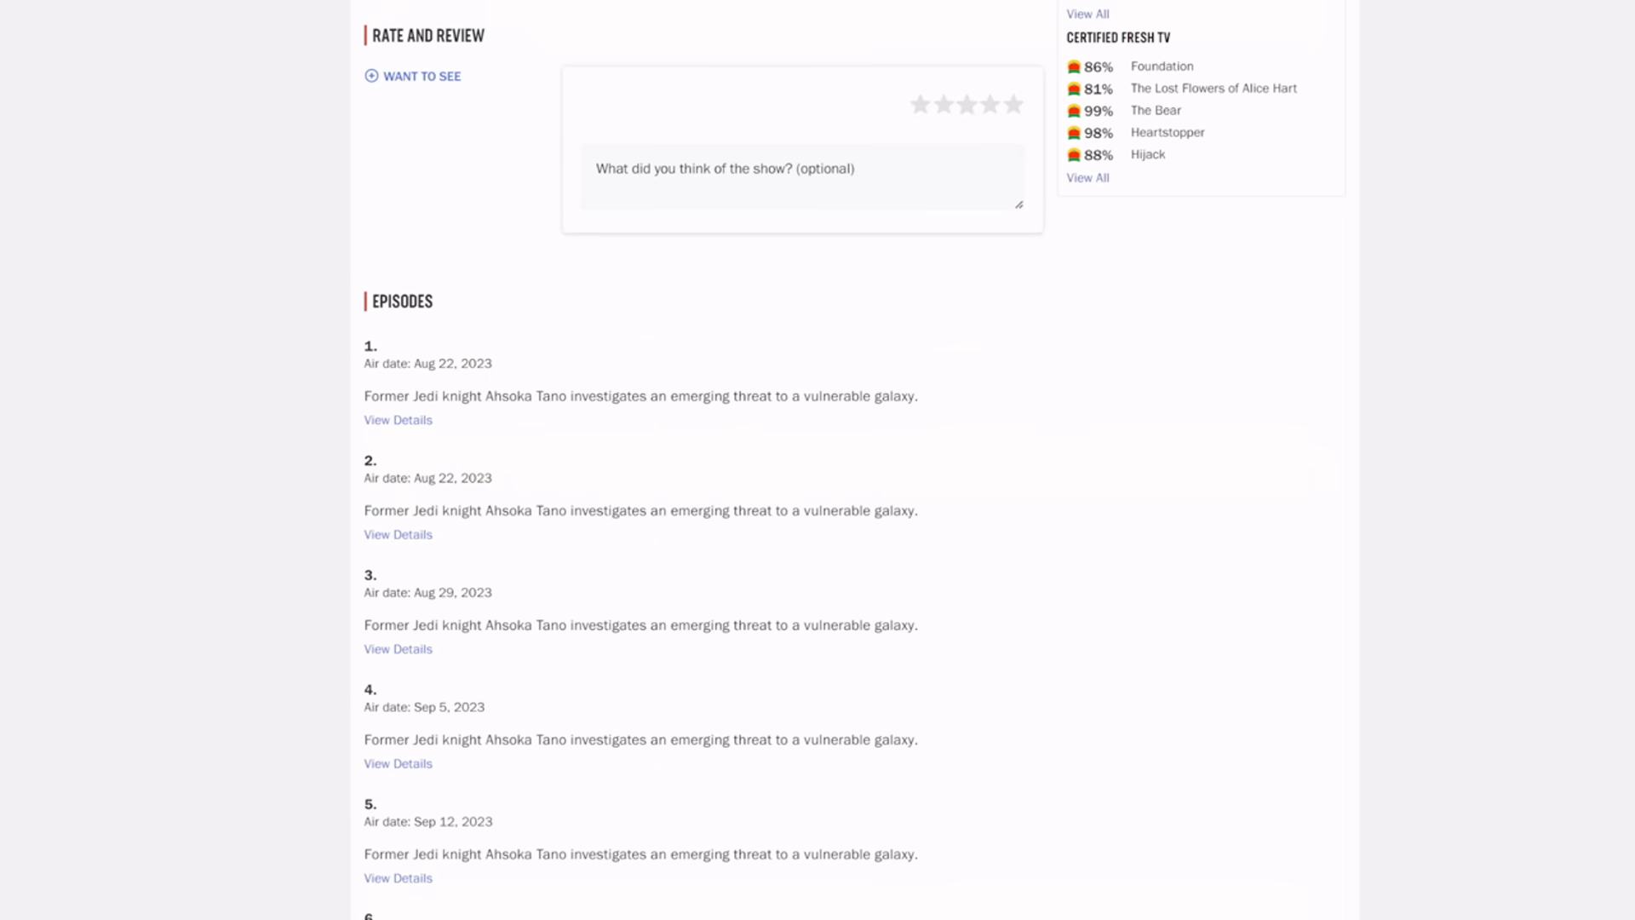
{"action": "scroll", "scroll_direction": "down", "scroll_amount": 3}
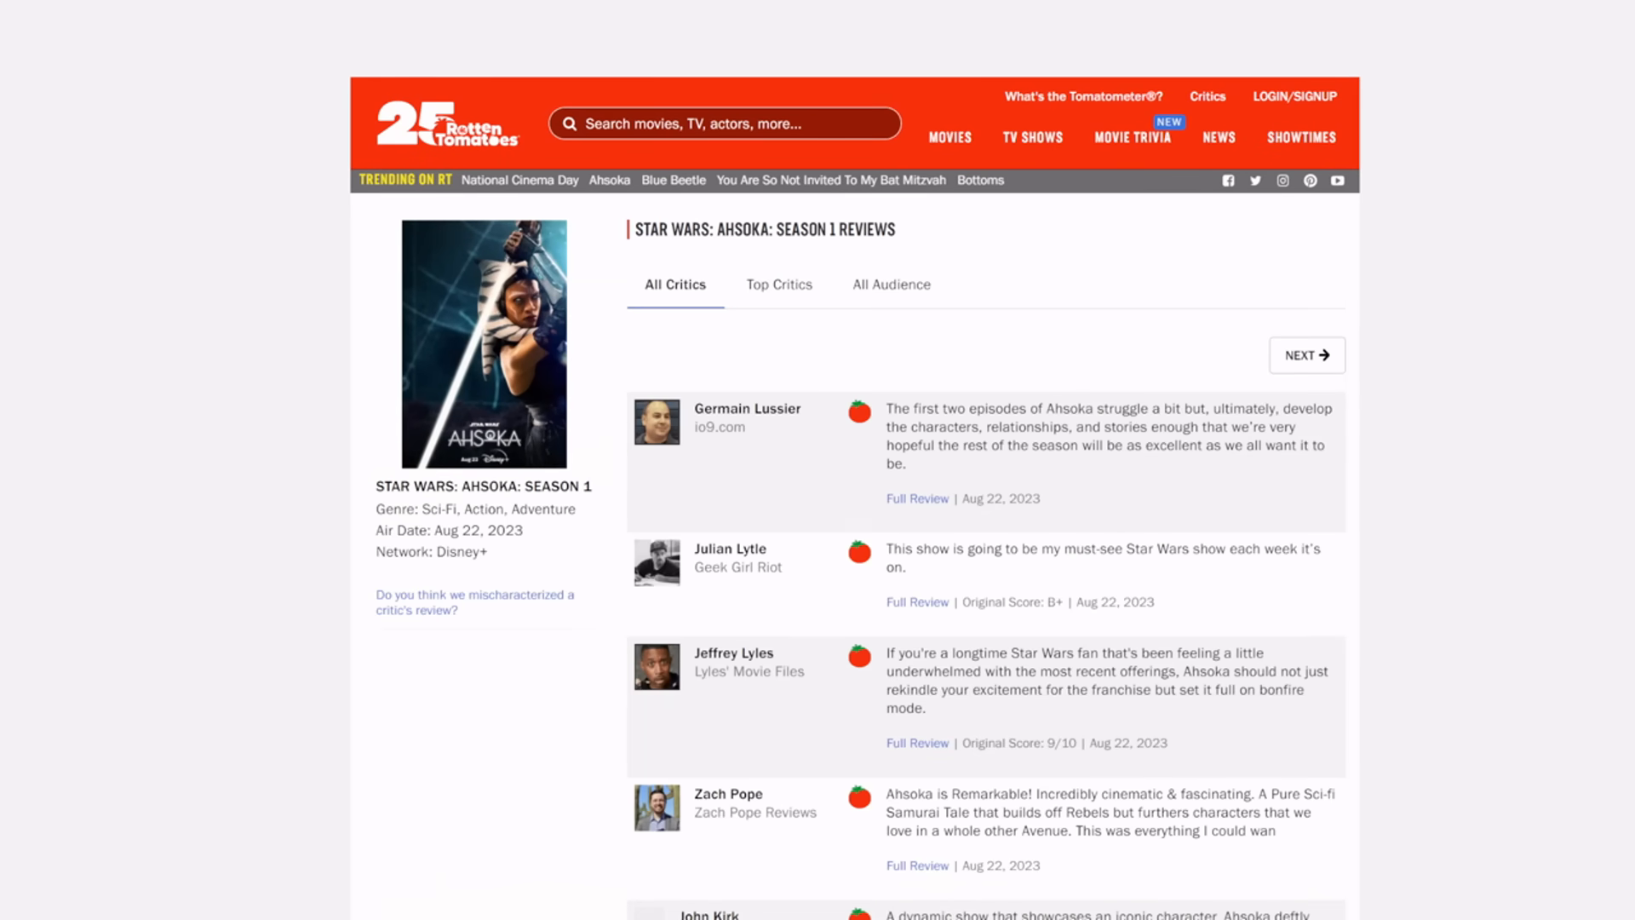
{"action": "scroll", "scroll_direction": "down", "scroll_amount": 3}
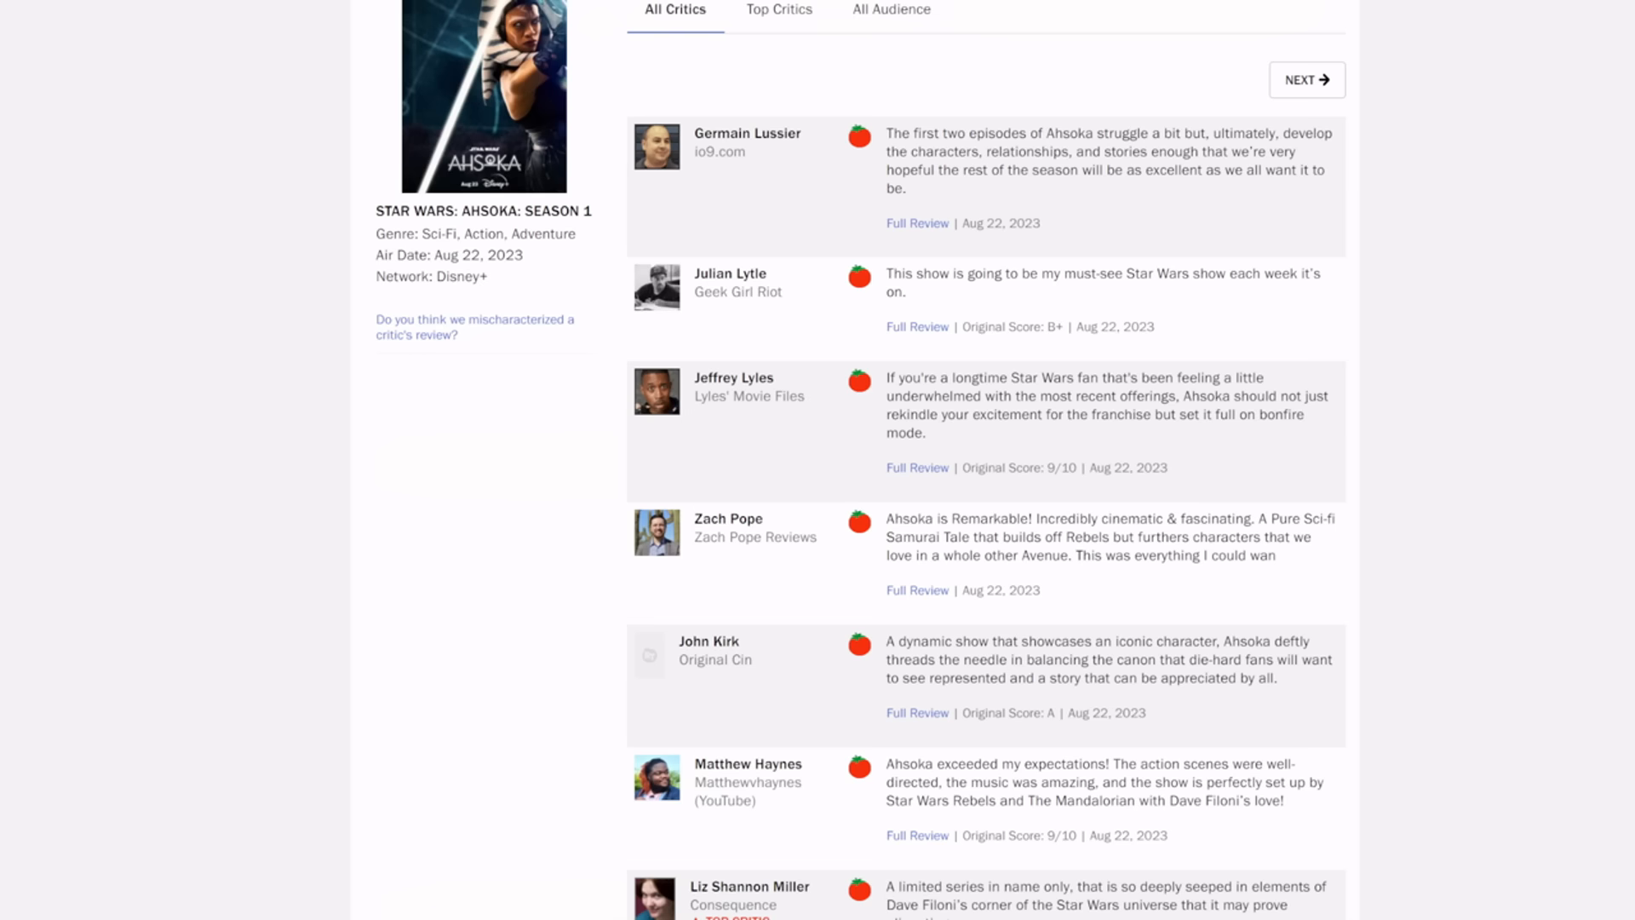
{"action": "scroll", "scroll_direction": "down", "scroll_amount": 3}
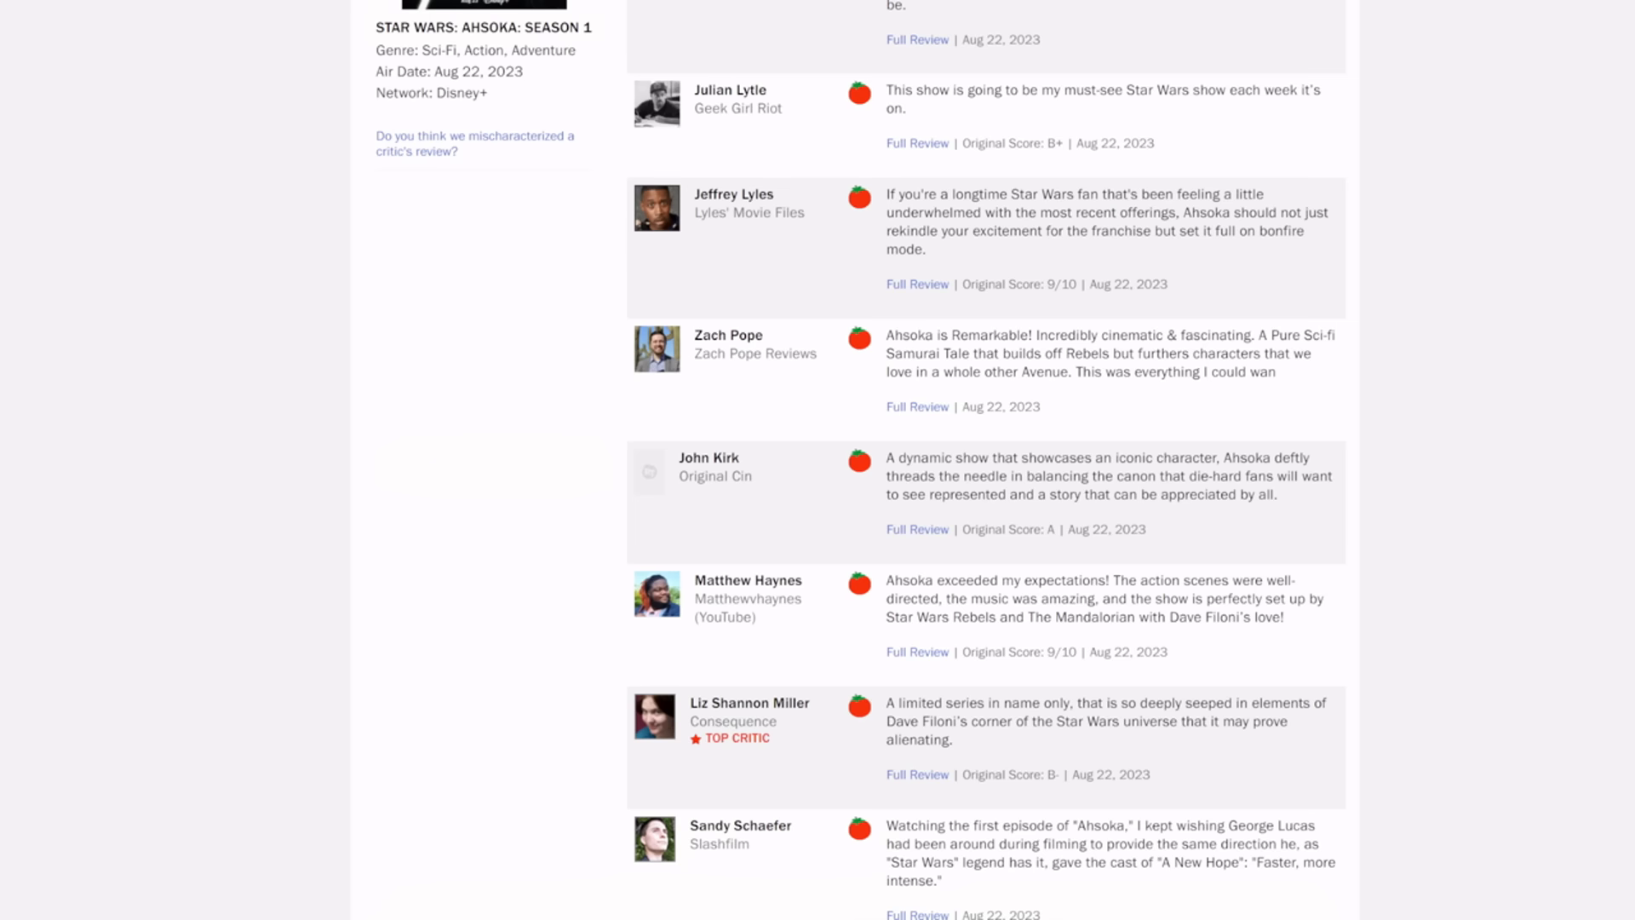
{"action": "scroll", "scroll_direction": "down", "scroll_amount": 3}
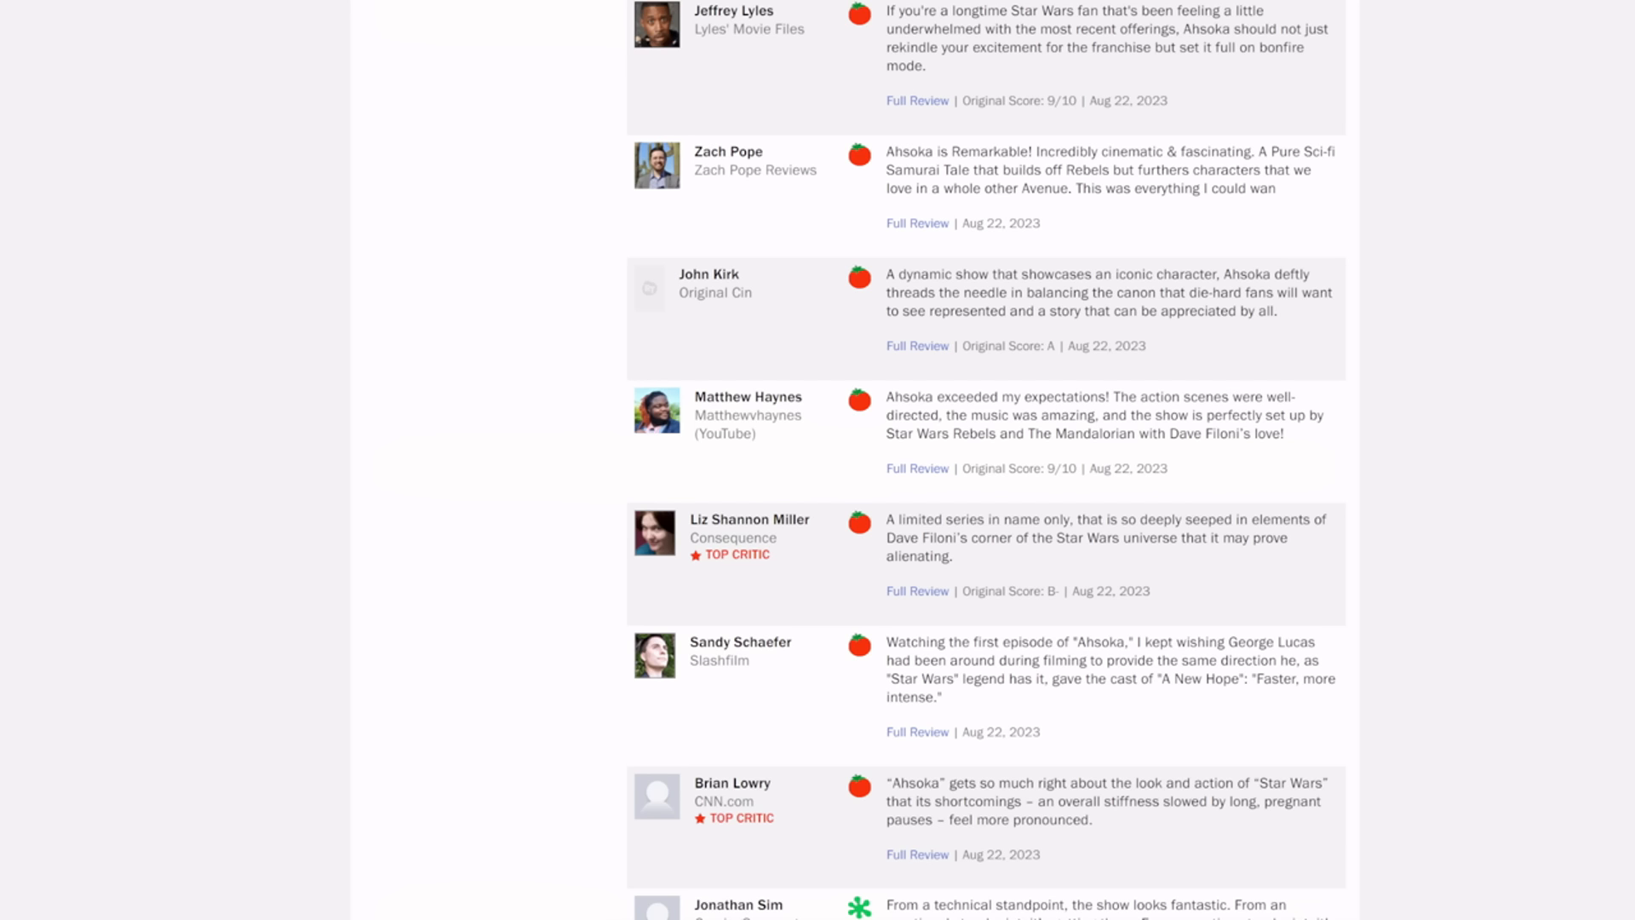
{"action": "scroll", "scroll_direction": "down", "scroll_amount": 3}
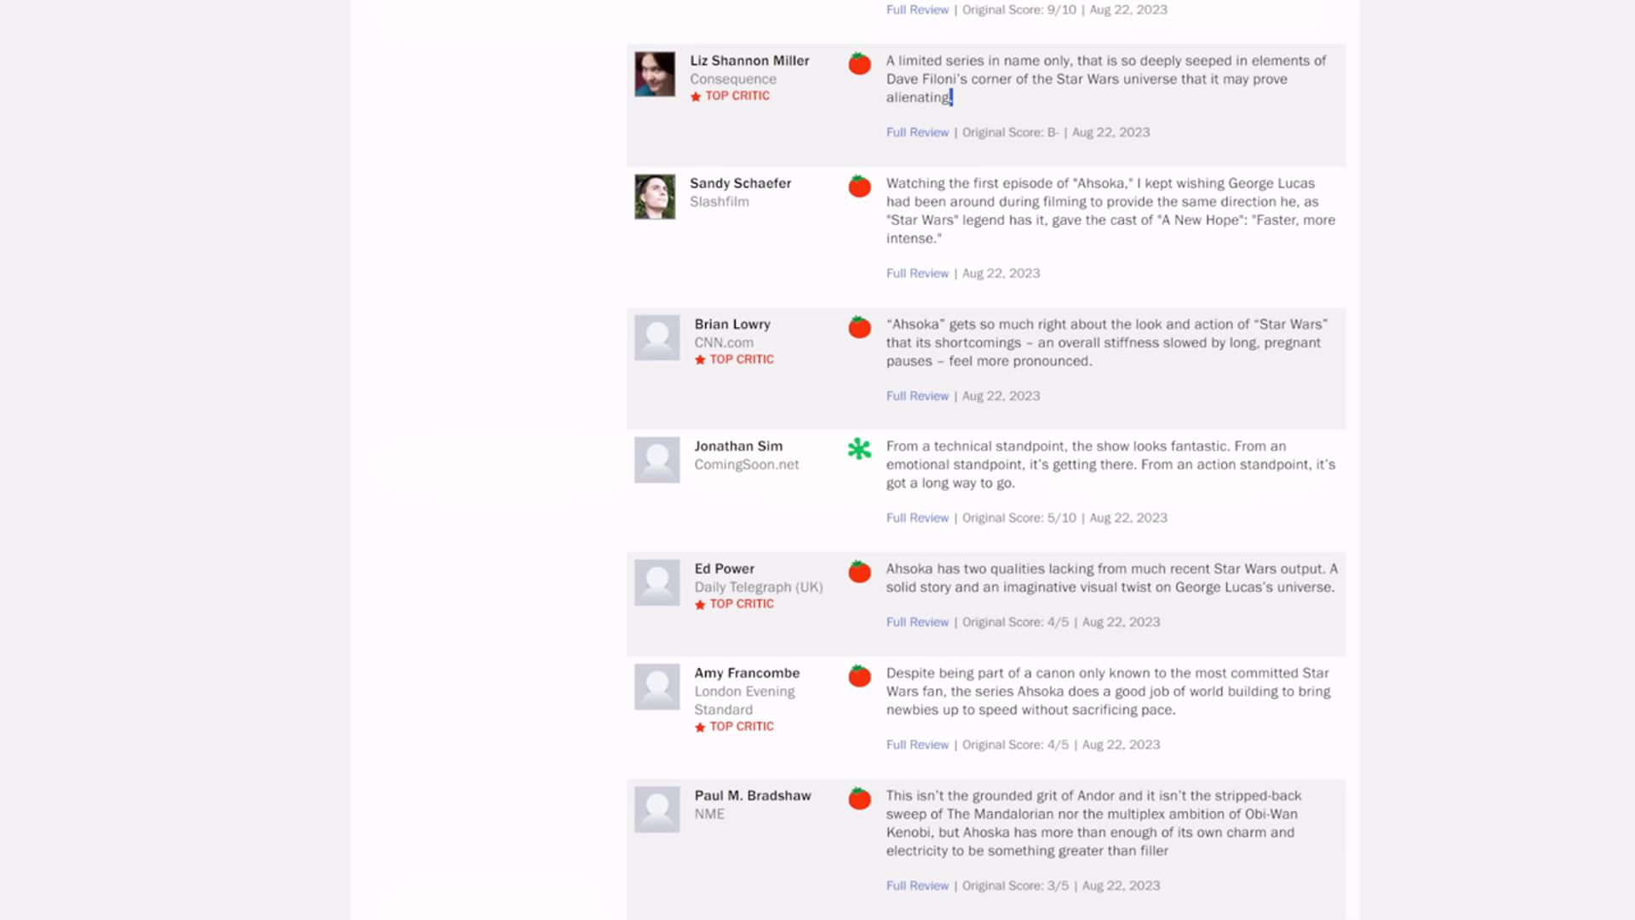
{"action": "scroll", "scroll_direction": "down", "scroll_amount": 3}
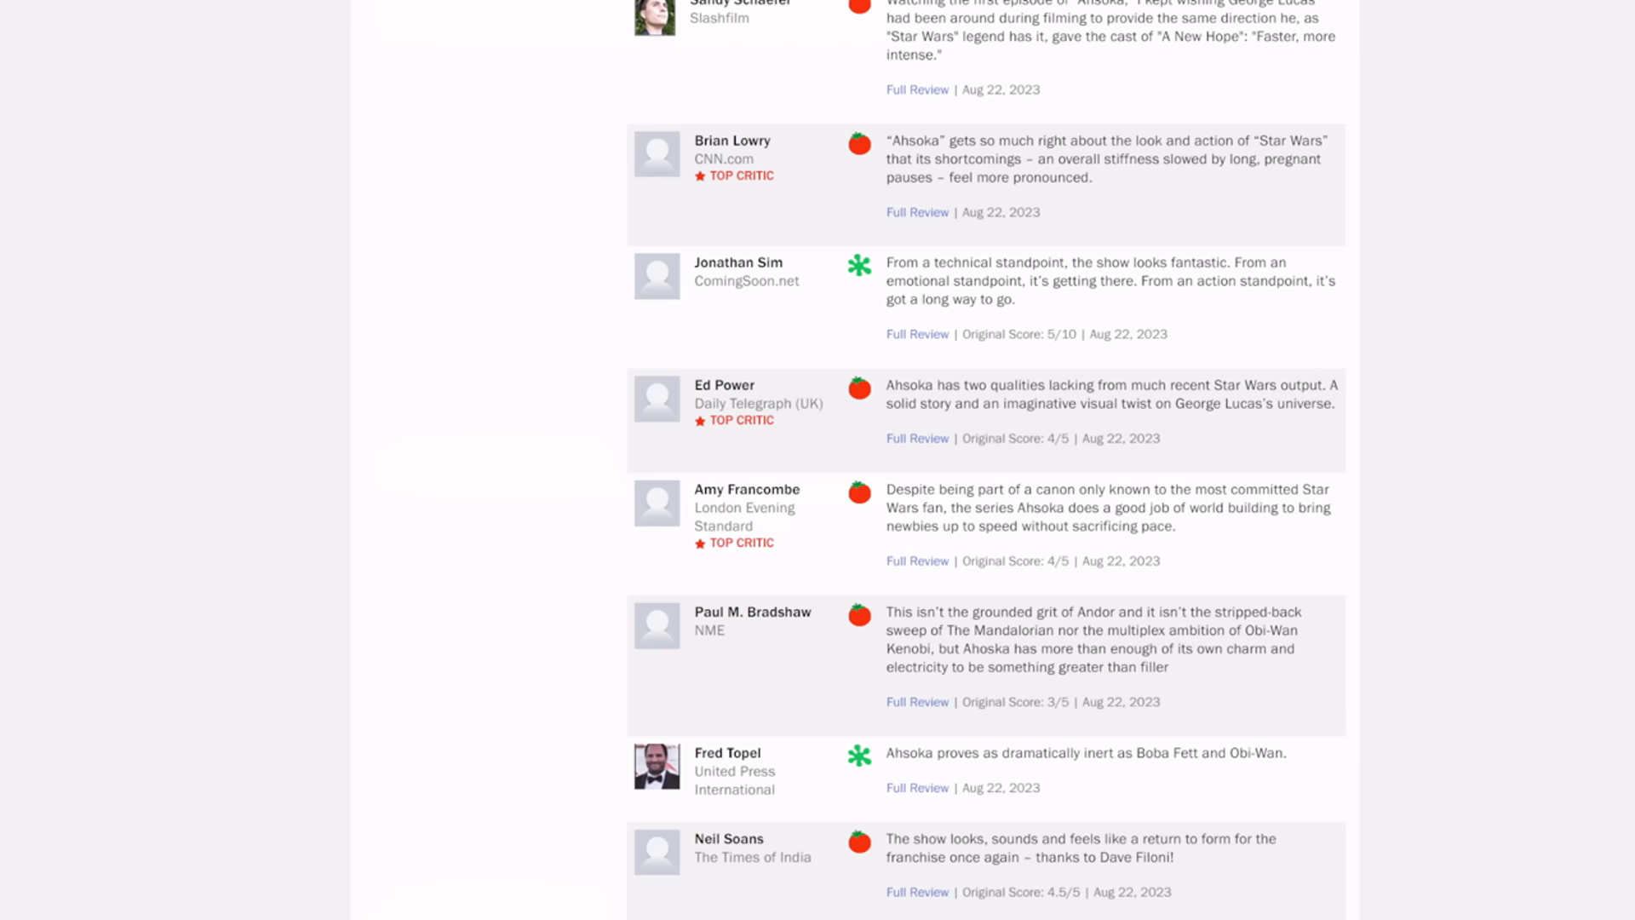
{"action": "scroll", "scroll_direction": "down", "scroll_amount": 3}
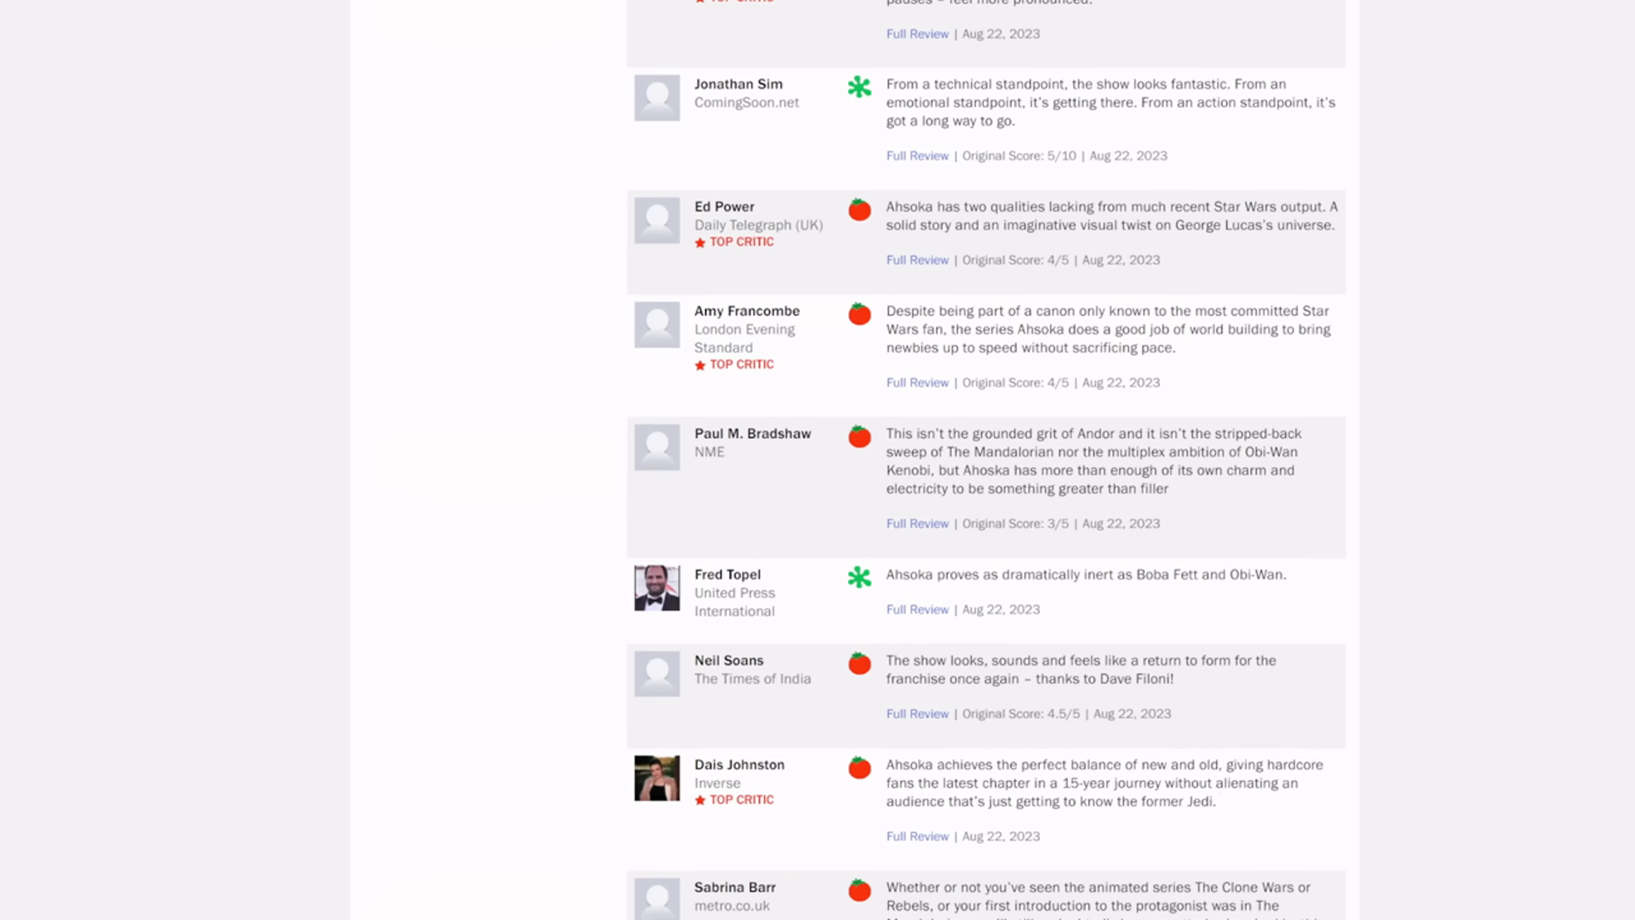
{"action": "scroll", "scroll_direction": "down", "scroll_amount": 3}
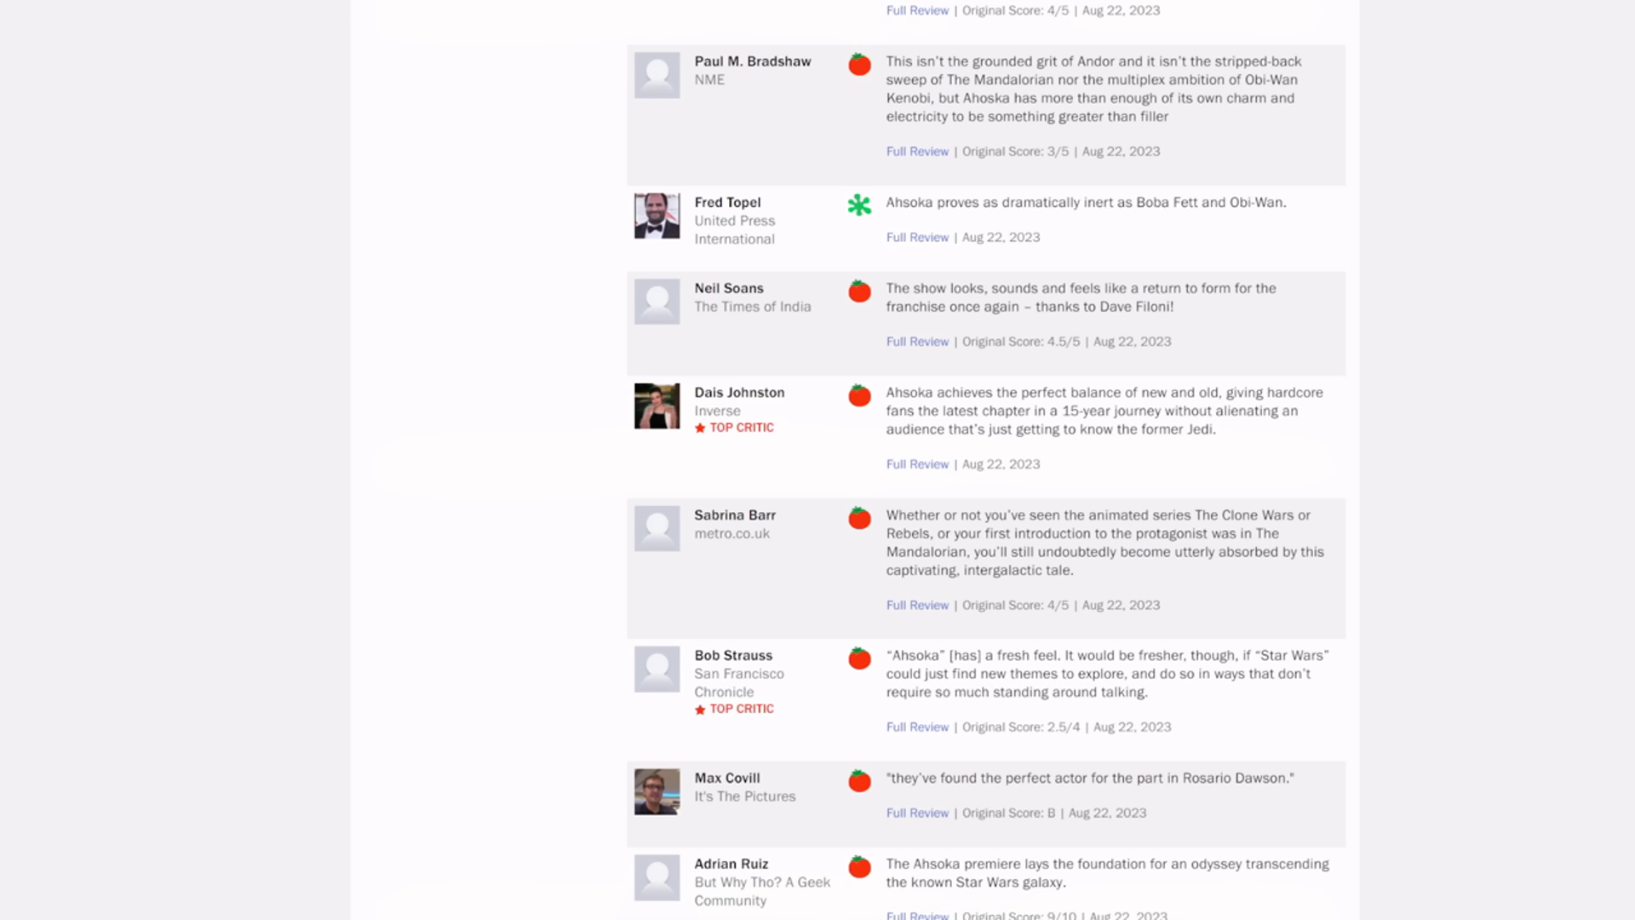
{"action": "scroll", "scroll_direction": "down", "scroll_amount": 3}
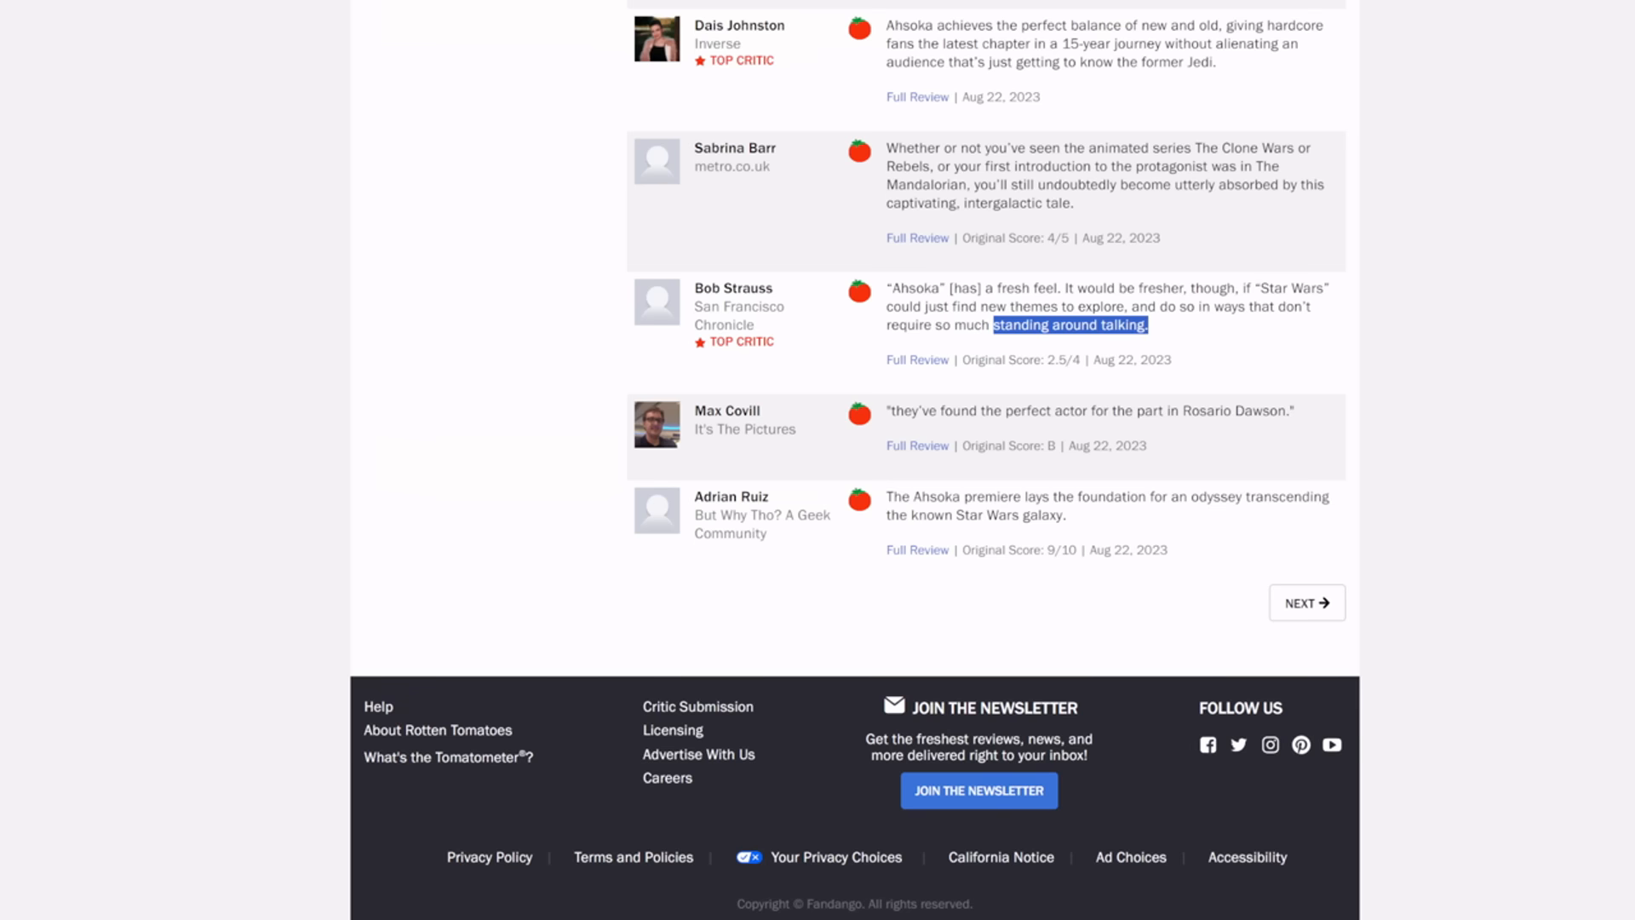
{"action": "scroll", "scroll_direction": "up", "scroll_amount": 3}
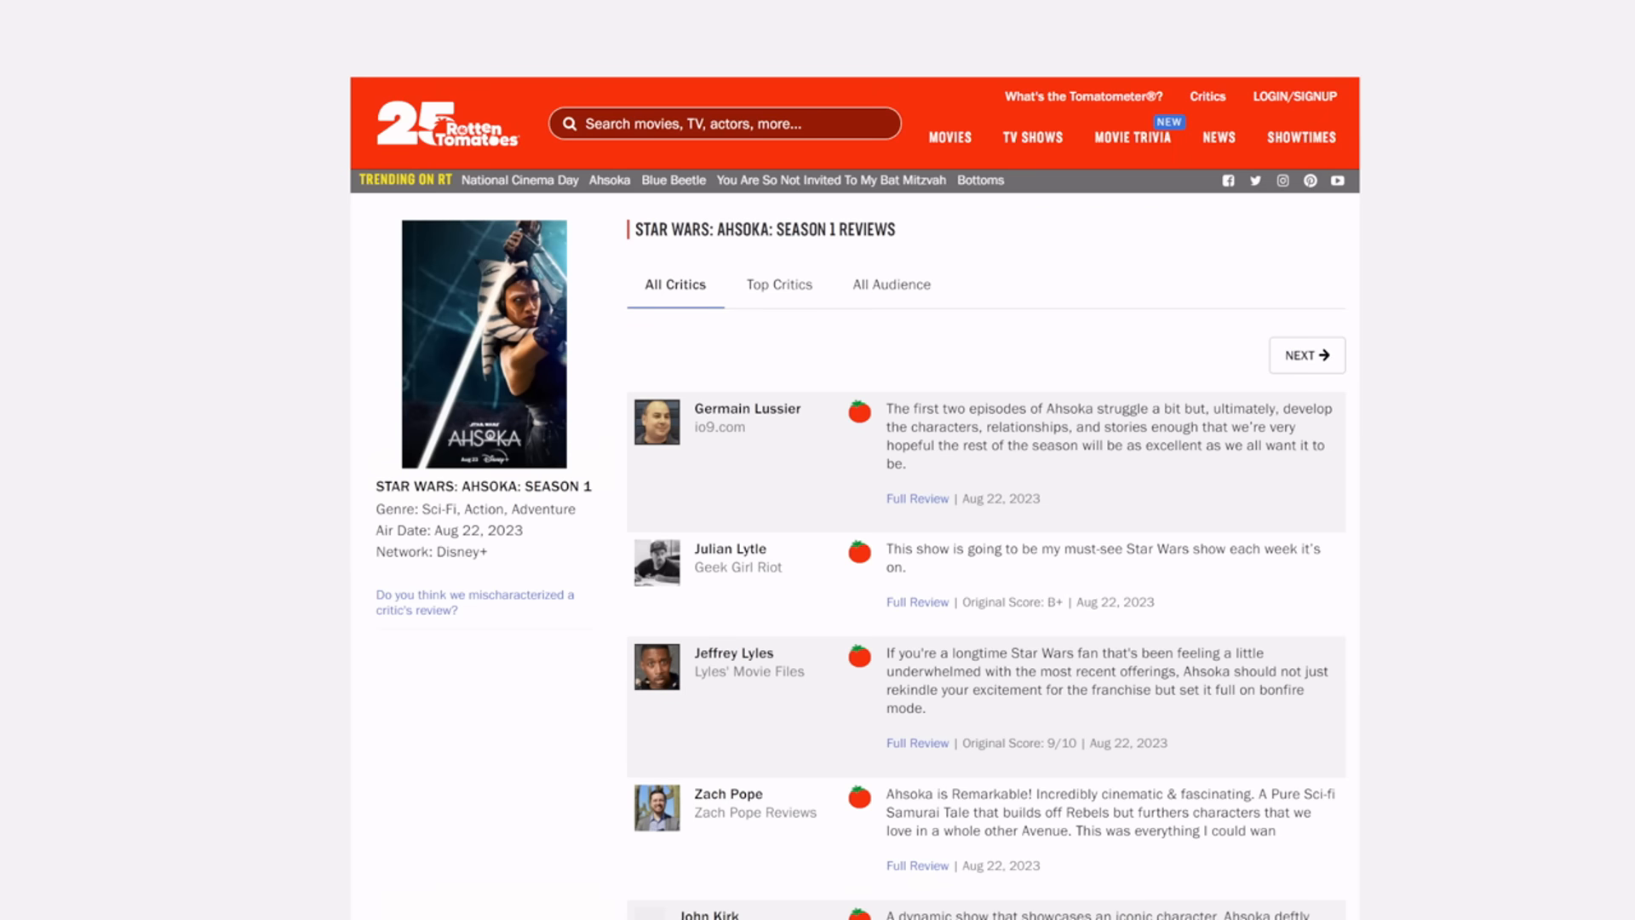
{"action": "scroll", "scroll_direction": "down", "scroll_amount": 3}
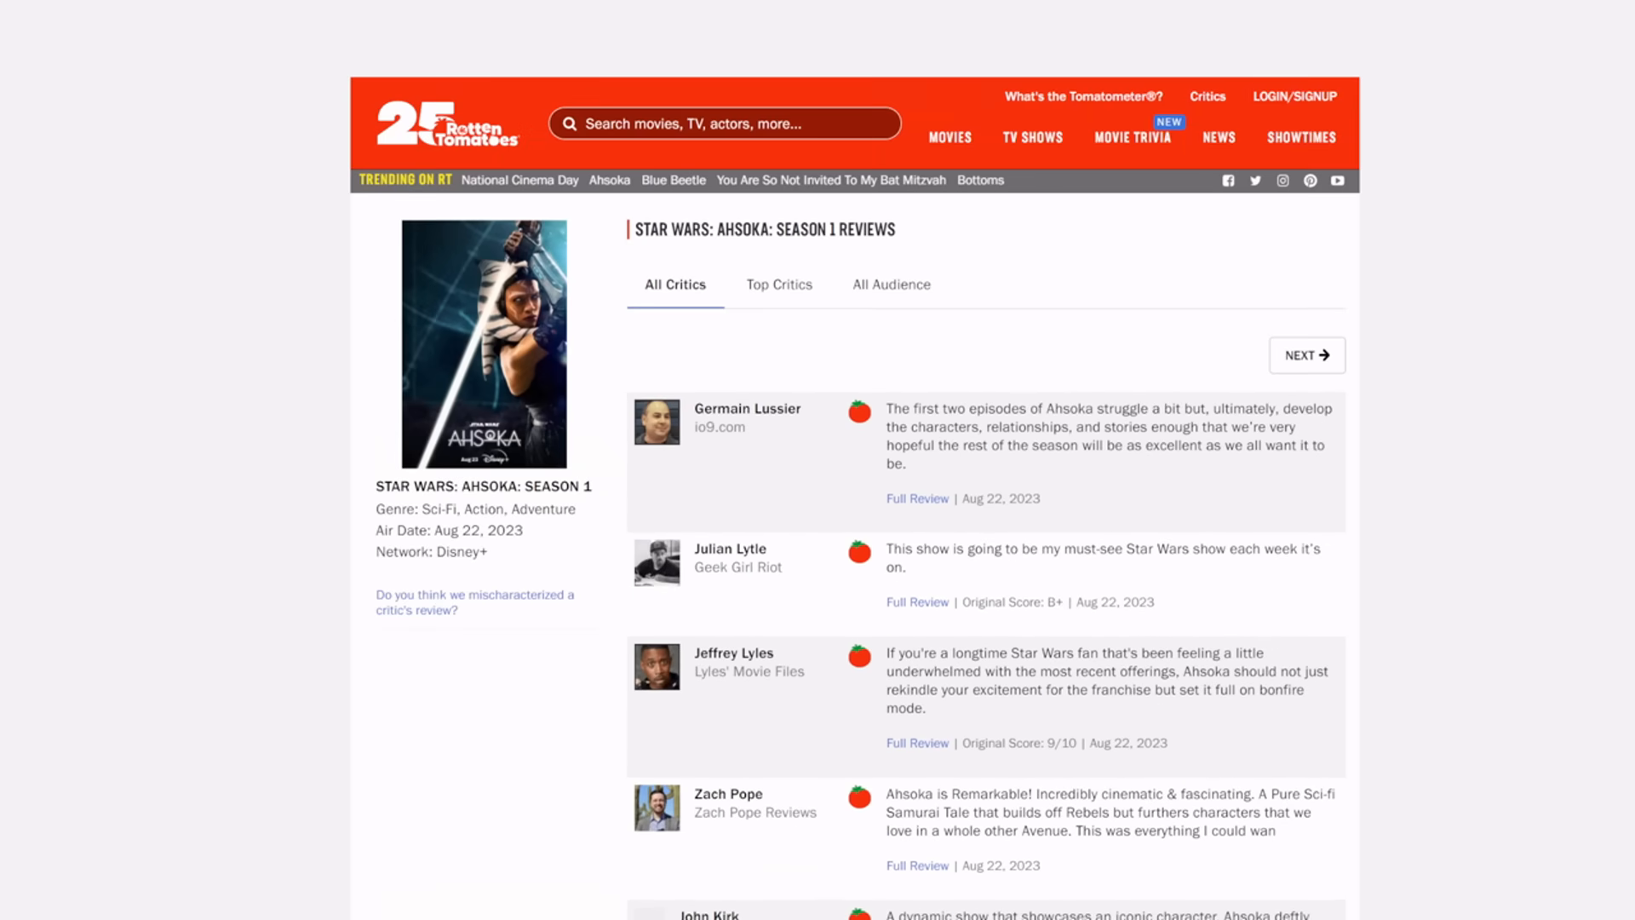
{"action": "scroll", "scroll_direction": "down", "scroll_amount": 3}
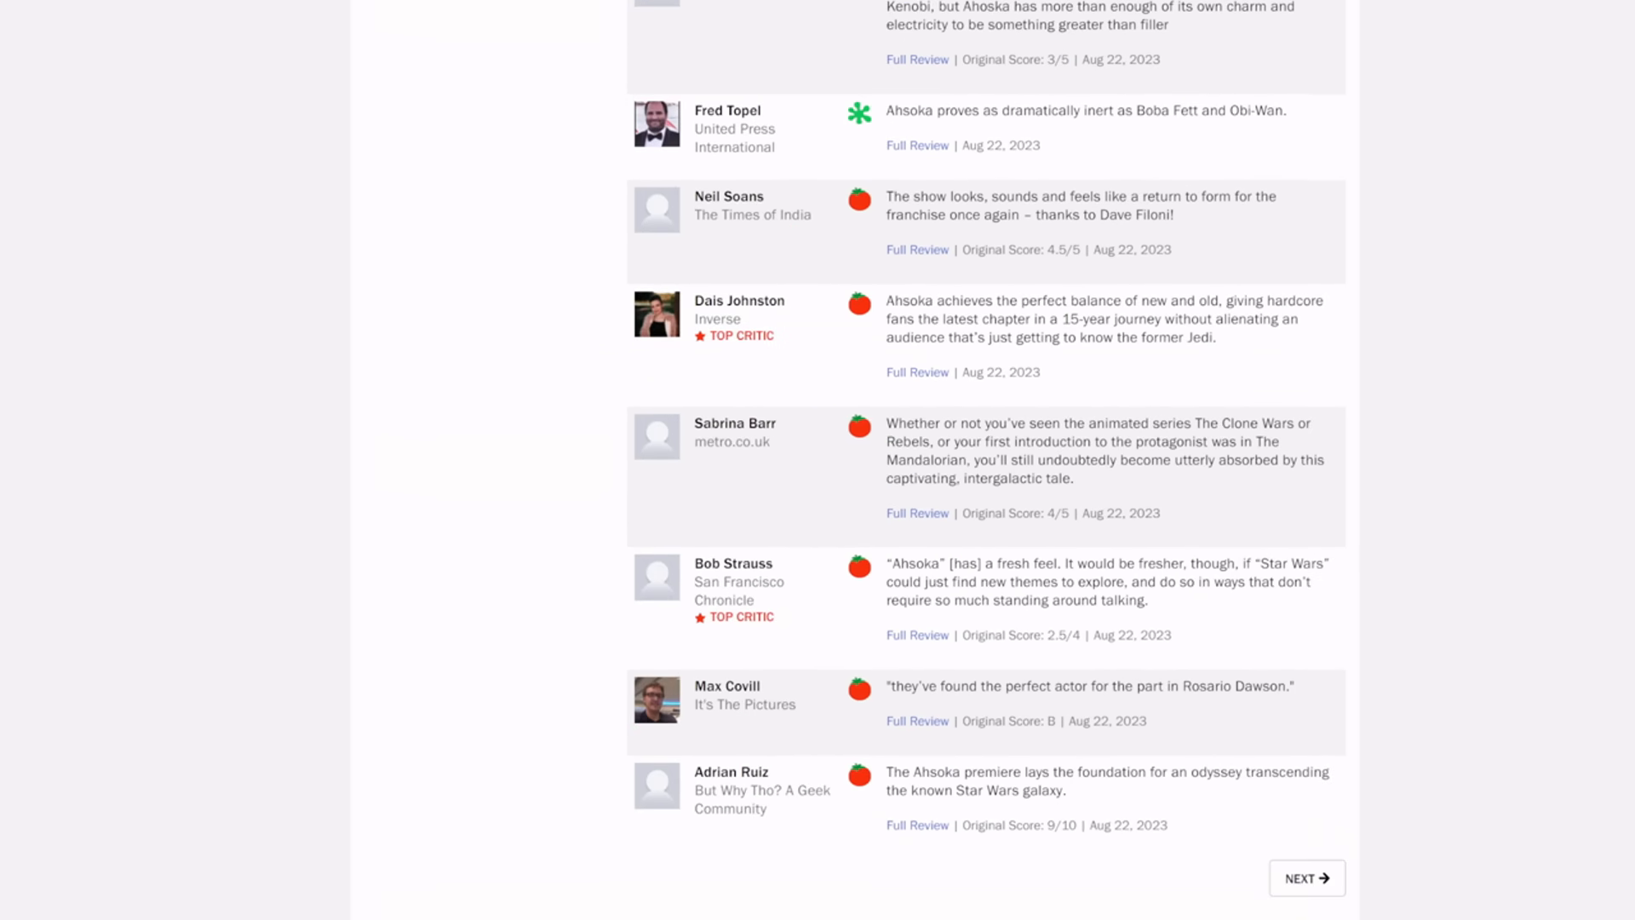
{"action": "scroll", "scroll_direction": "down", "scroll_amount": 3}
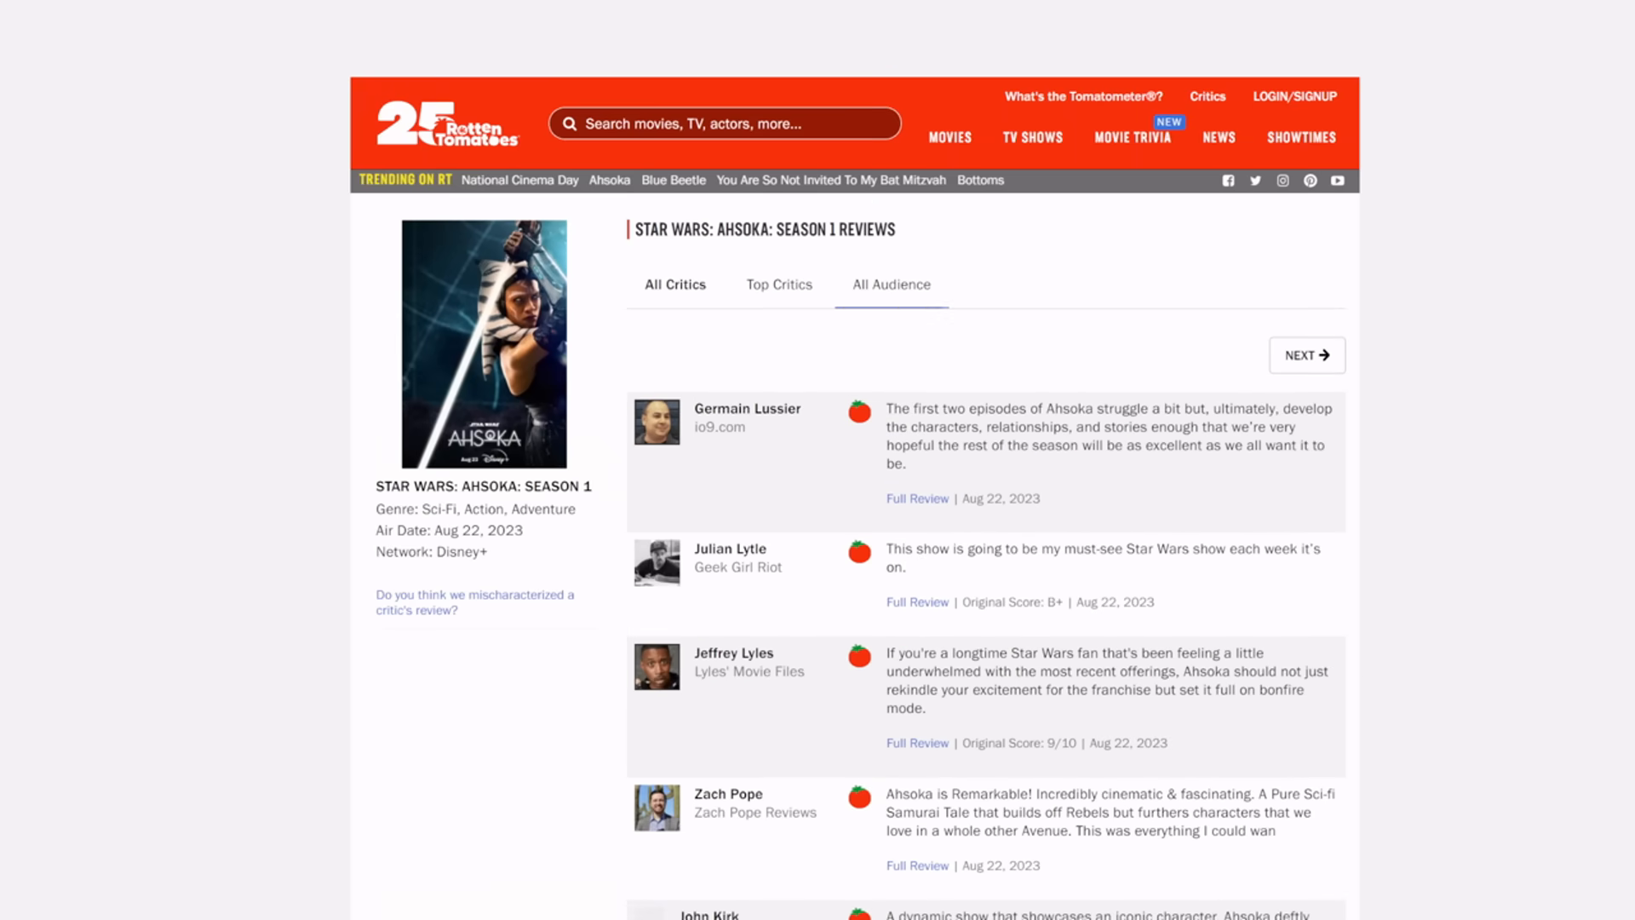
{"action": "left_click", "coordinate": [673, 284]}
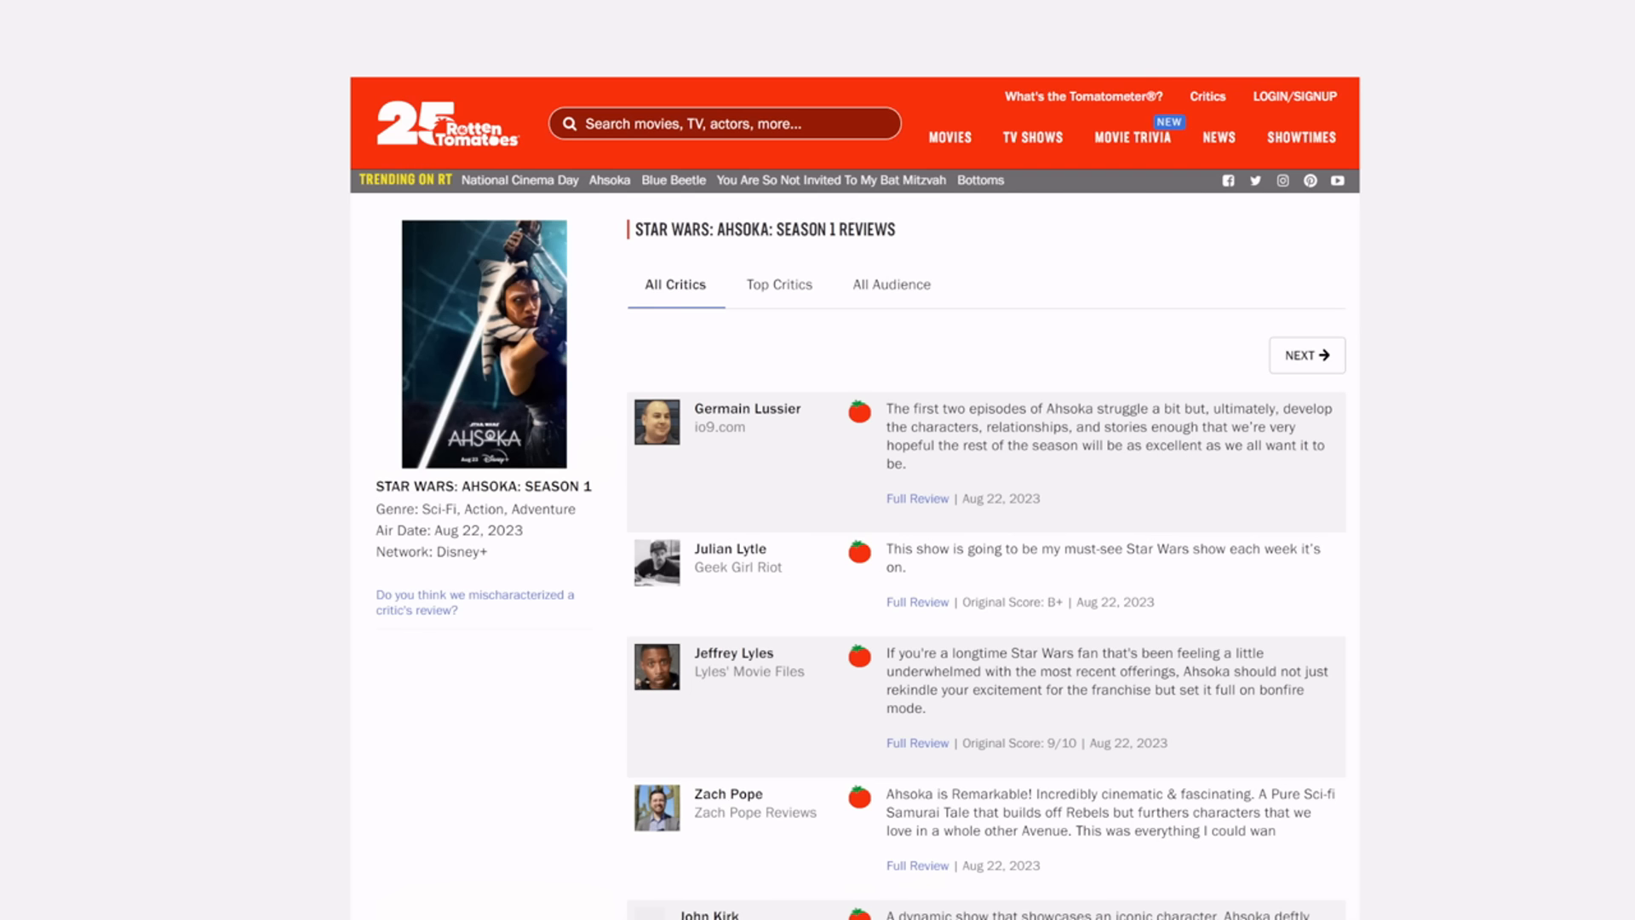